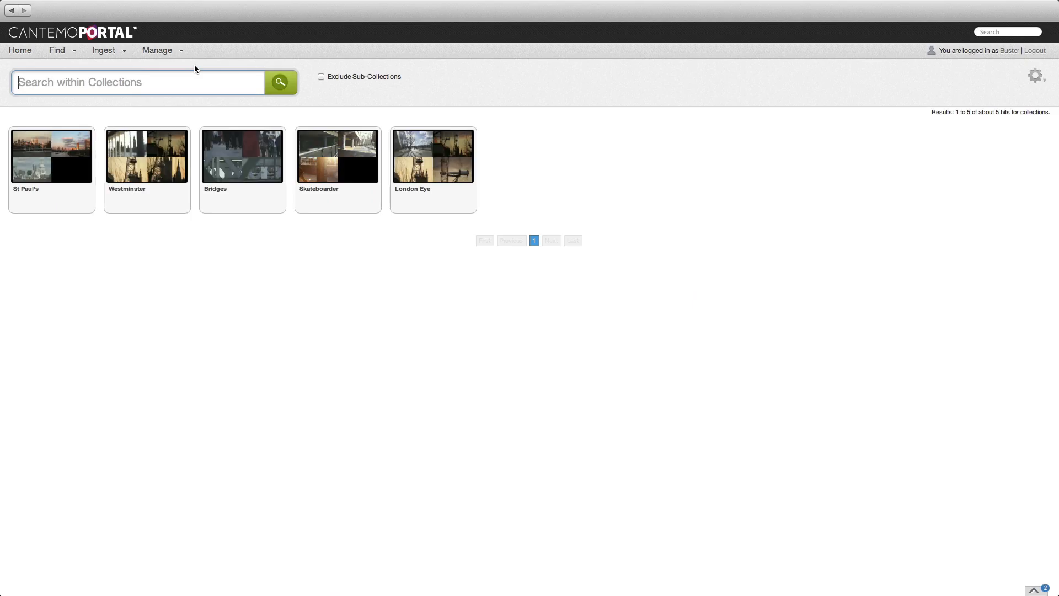
mouse_move(445, 151)
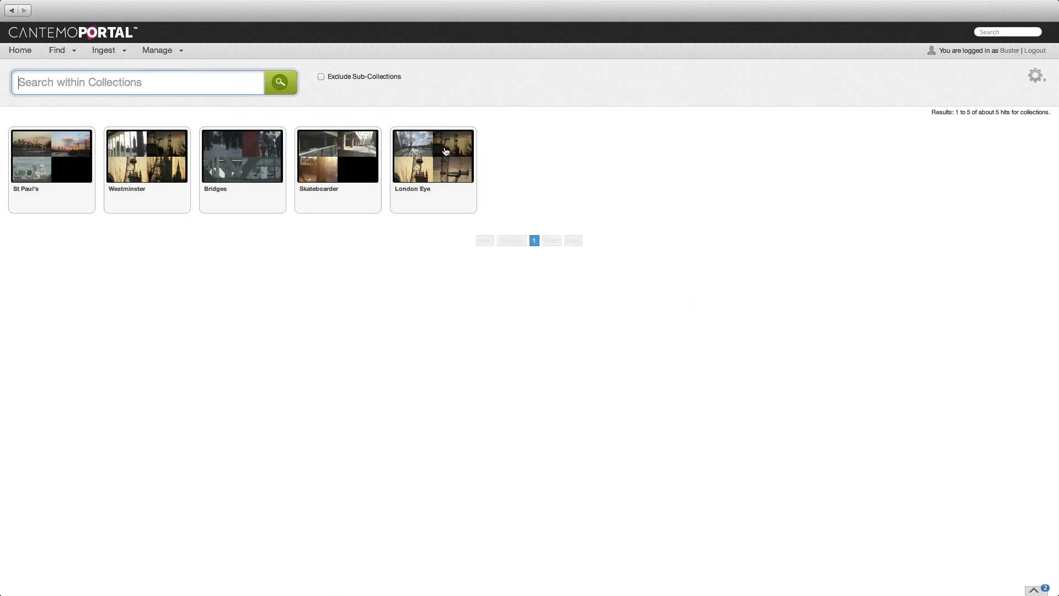
Review the Eye and Westminster clip's metadata inside the London Eye collection and go back.
click(433, 156)
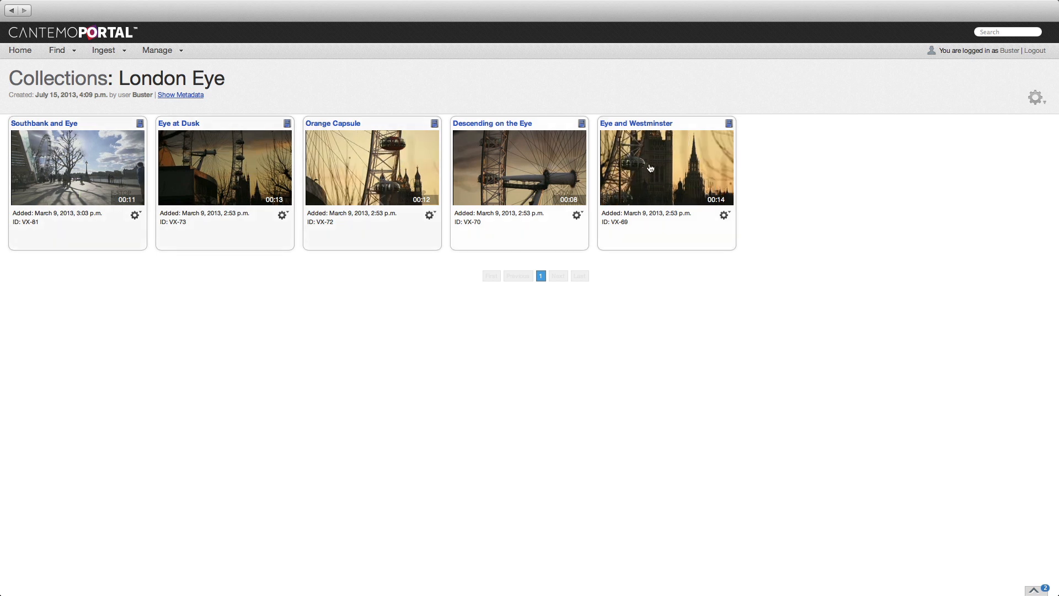
click(635, 122)
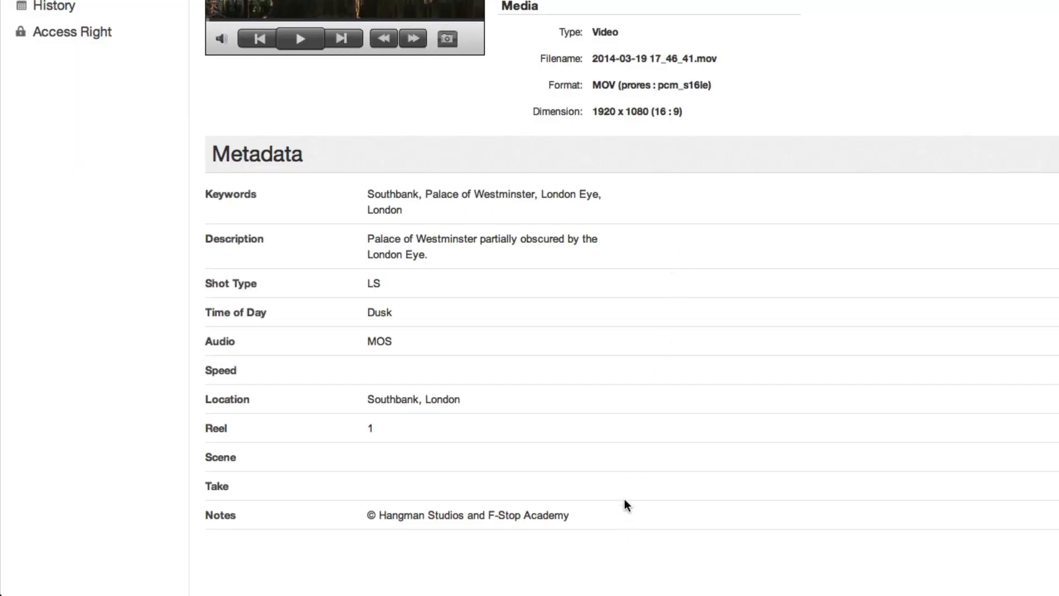
mouse_move(632, 213)
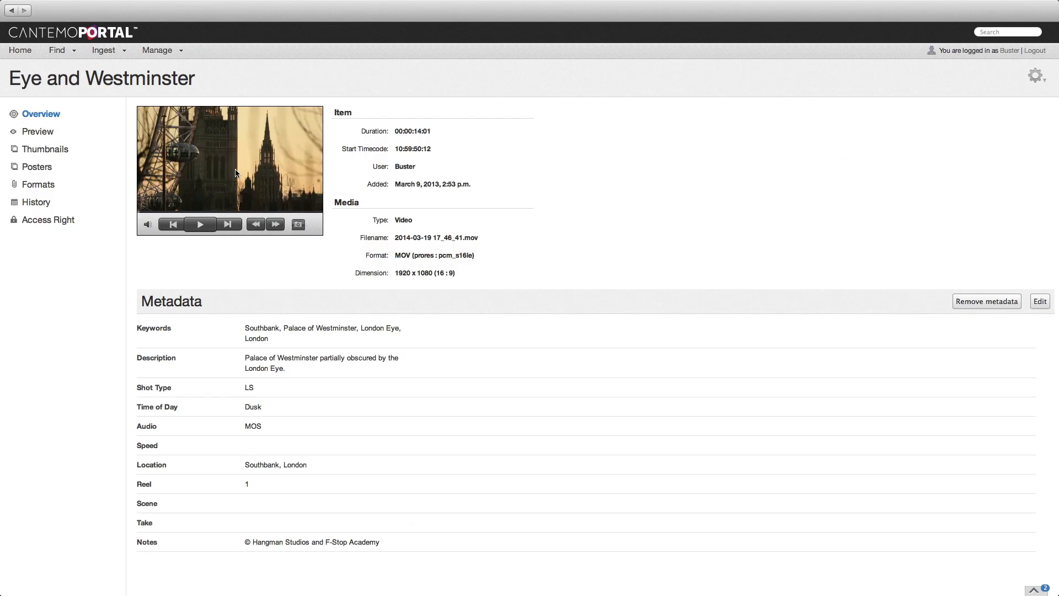
click(11, 10)
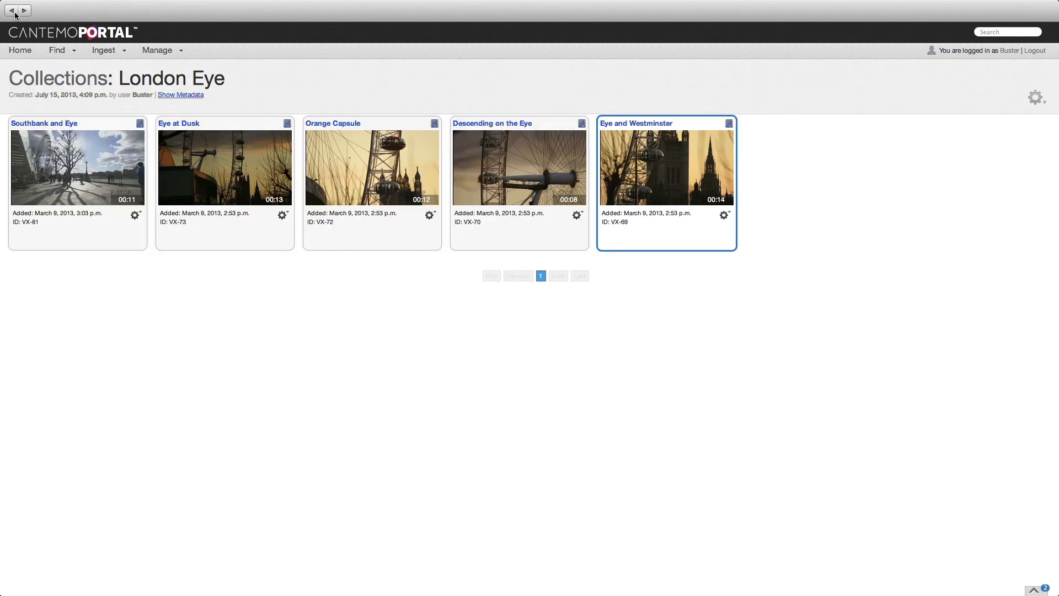
mouse_move(859, 258)
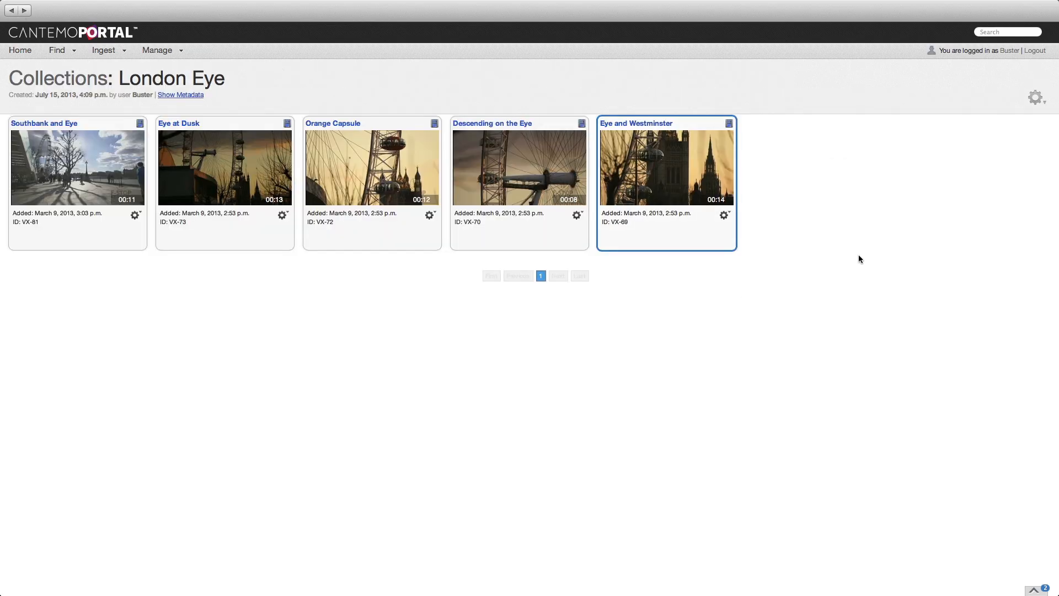
click(1035, 98)
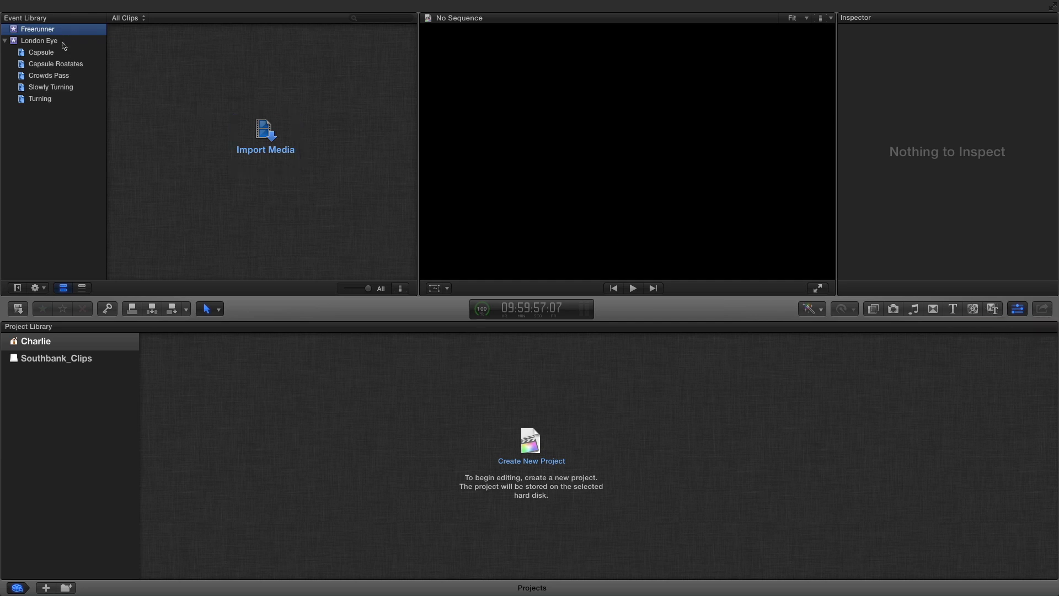
Browse the London Eye event's keyword collections and show Descending on the Eye's Info metadata.
click(39, 40)
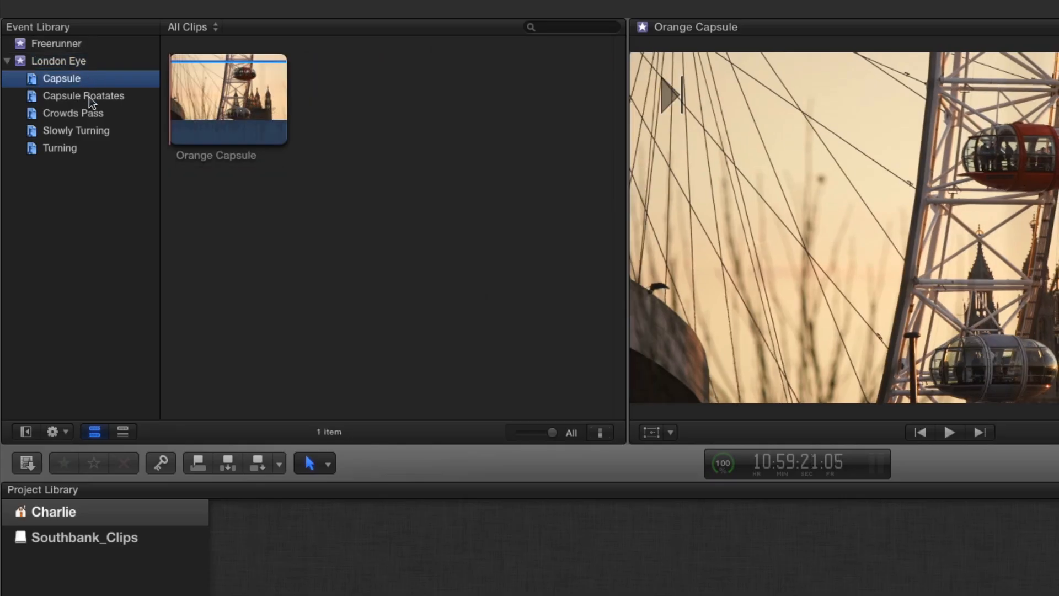
click(60, 148)
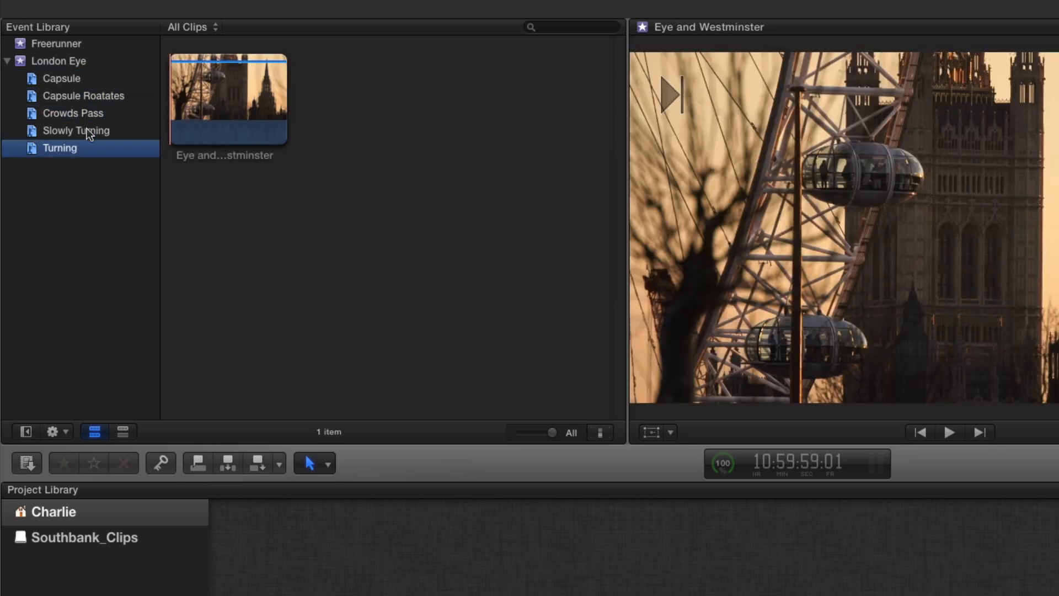
click(58, 61)
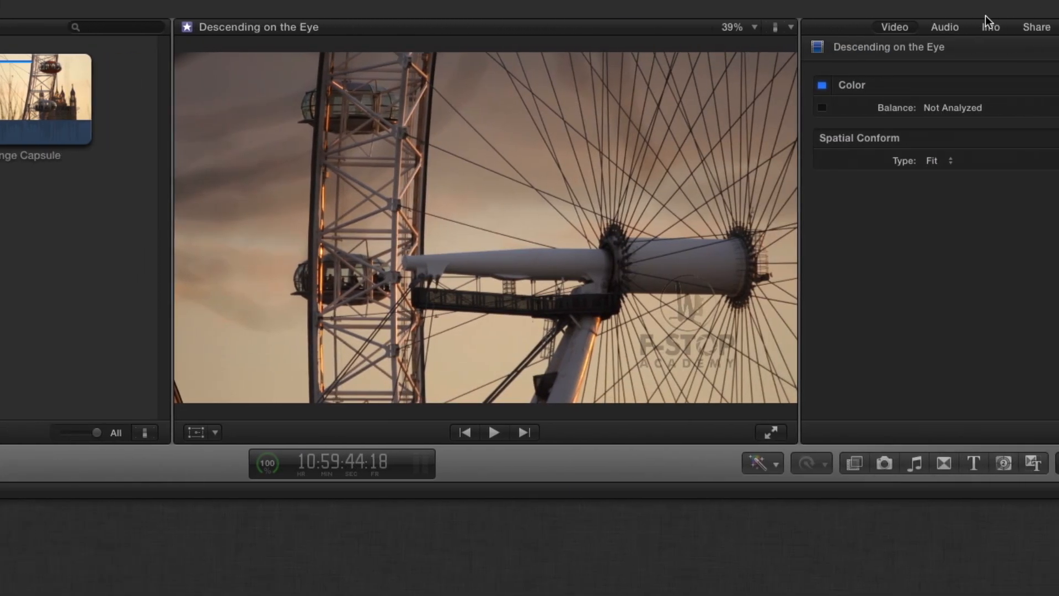
click(992, 27)
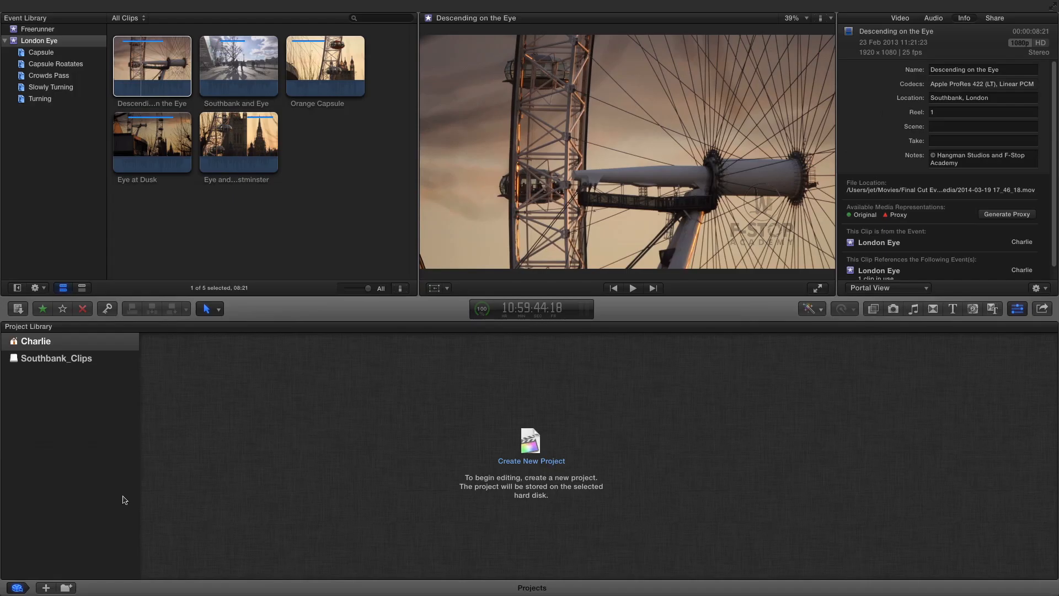
Create a new project named London Eye Perspectives.
click(531, 461)
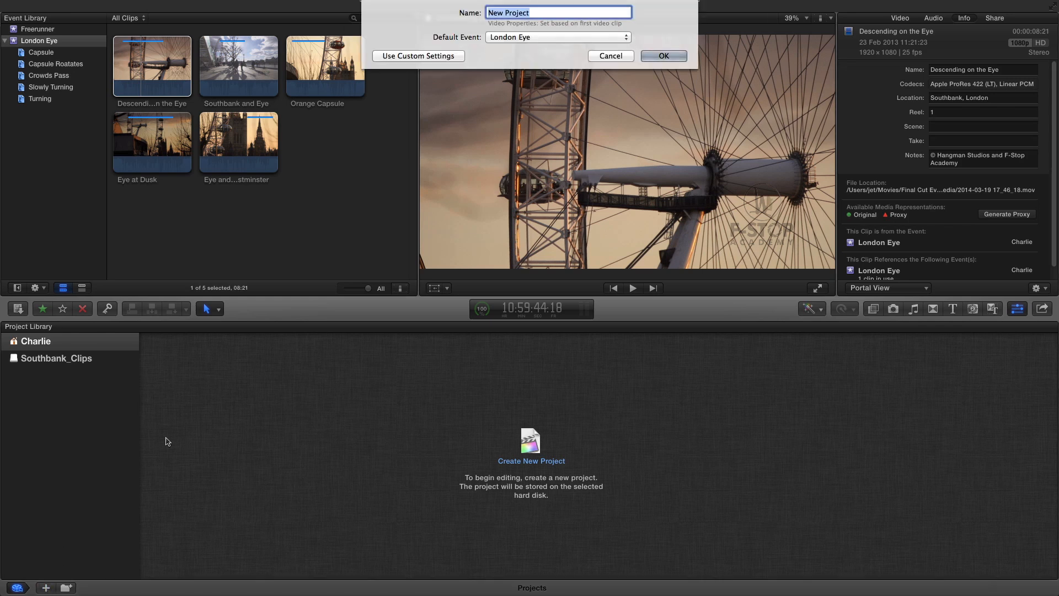
text(London)
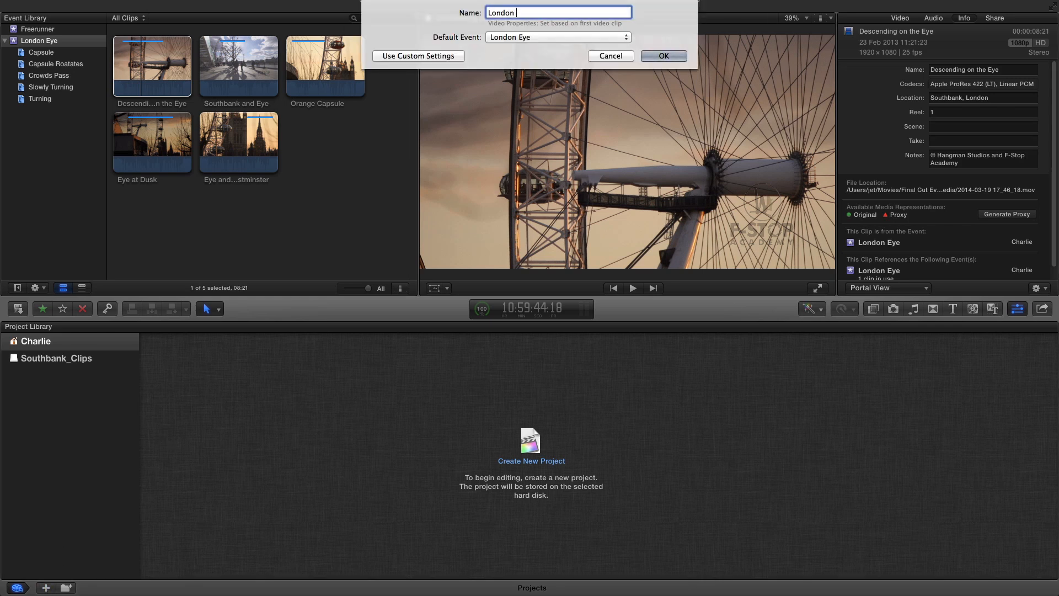
text(Eye Pers)
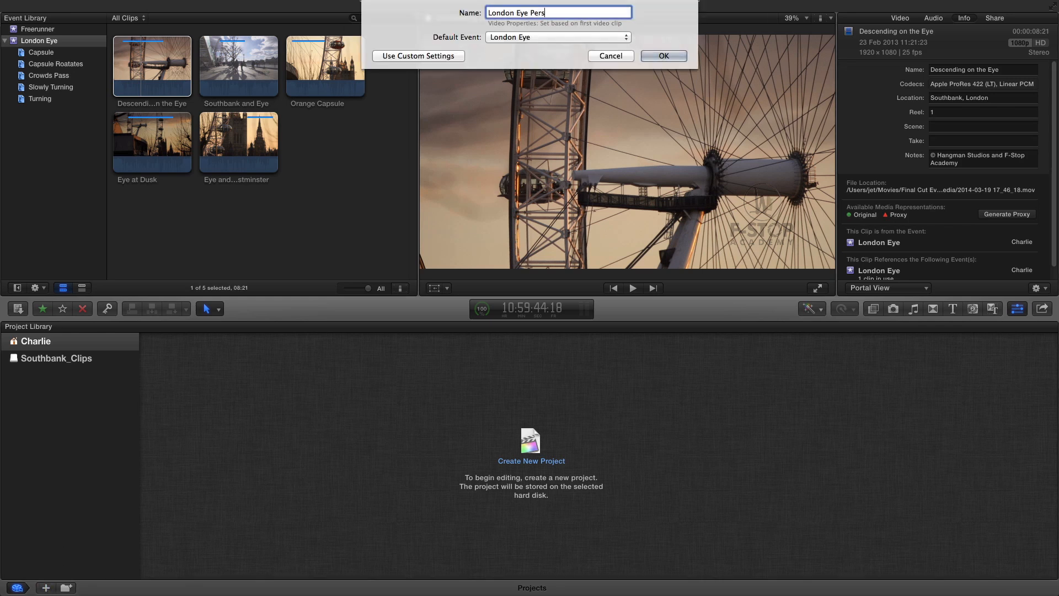
text(pectives)
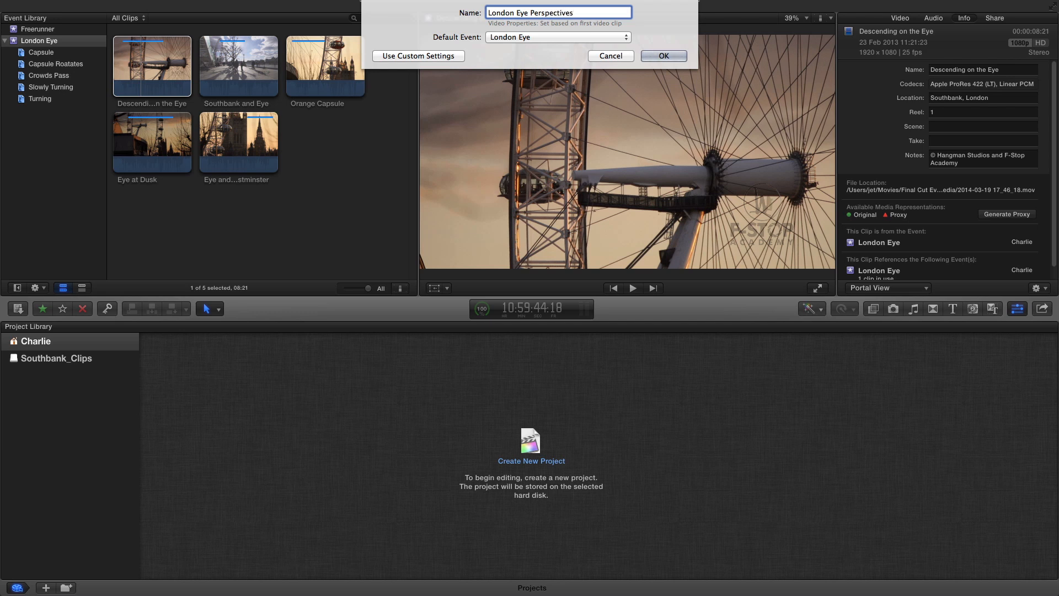
click(662, 55)
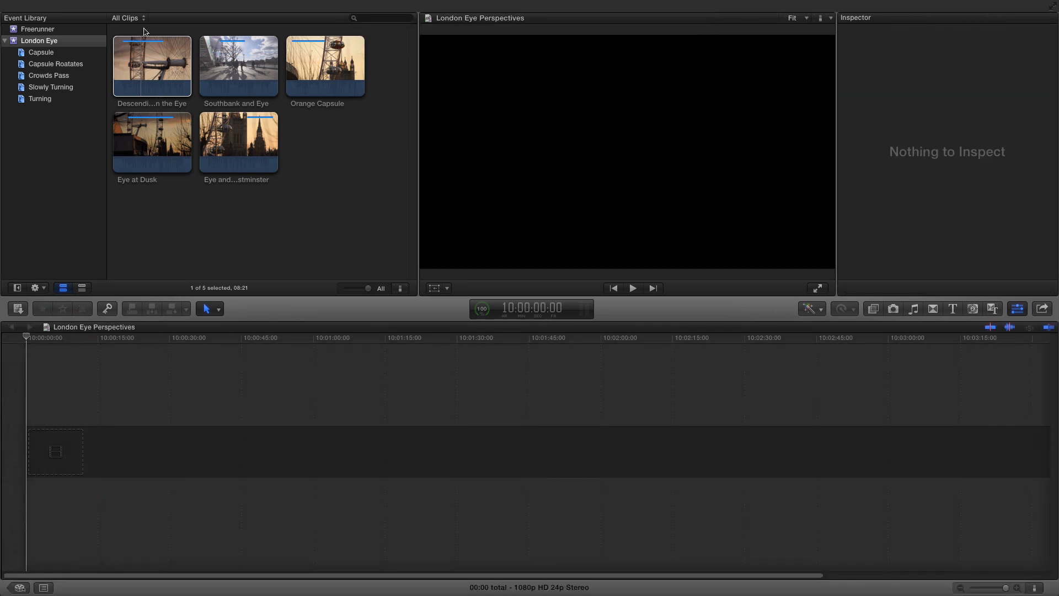
Select Descending on the Eye, Southbank and Eye and Orange Capsule for the timeline.
click(147, 65)
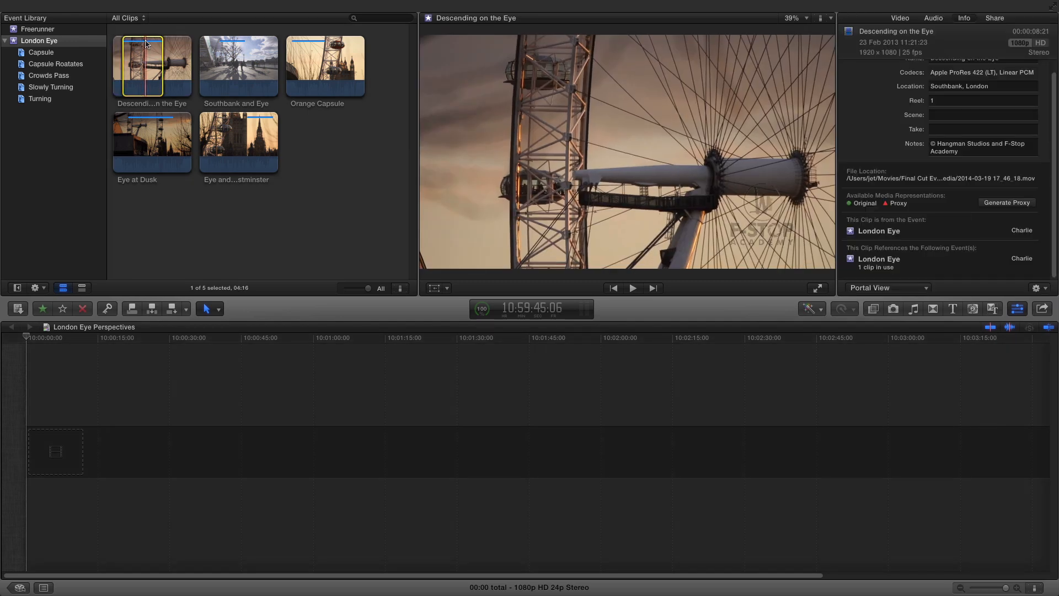
mouse_move(238, 64)
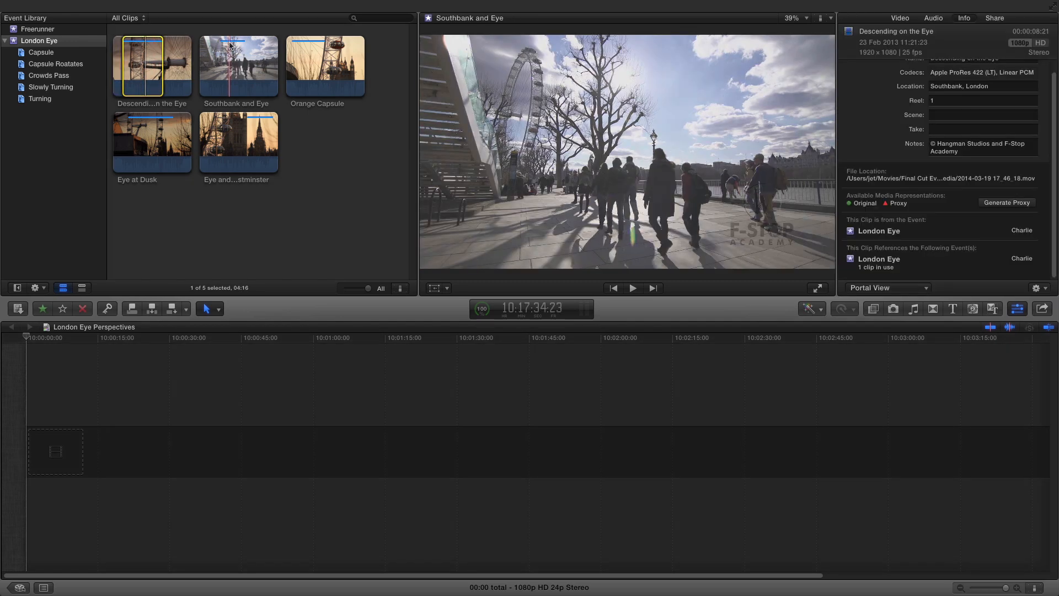
click(324, 64)
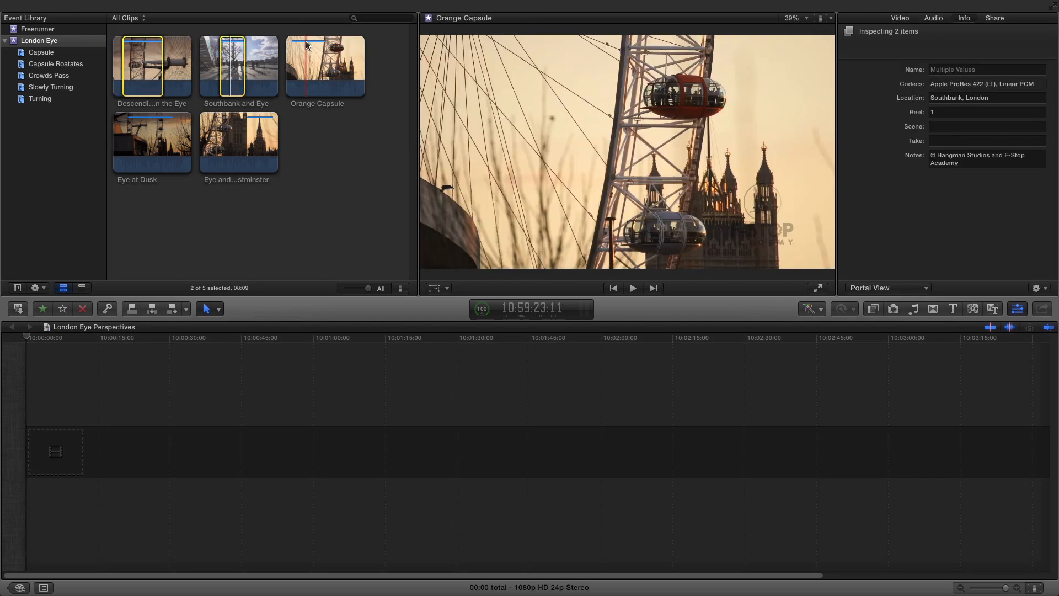
click(151, 137)
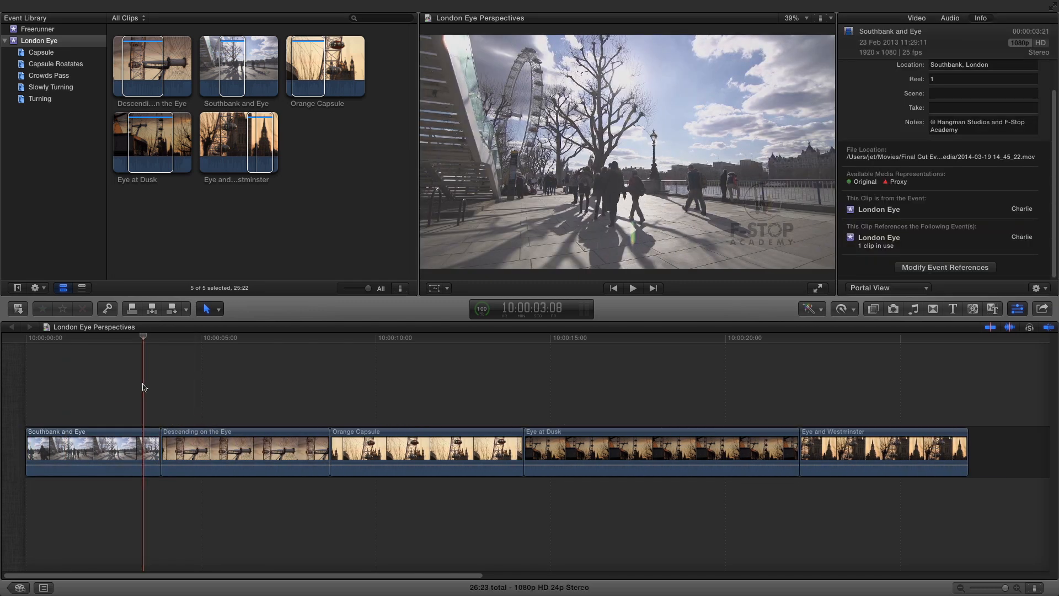
Send the bin's two clips, Waterloo and St Paul's and Embankment at Sunset, to FCP X.
click(546, 419)
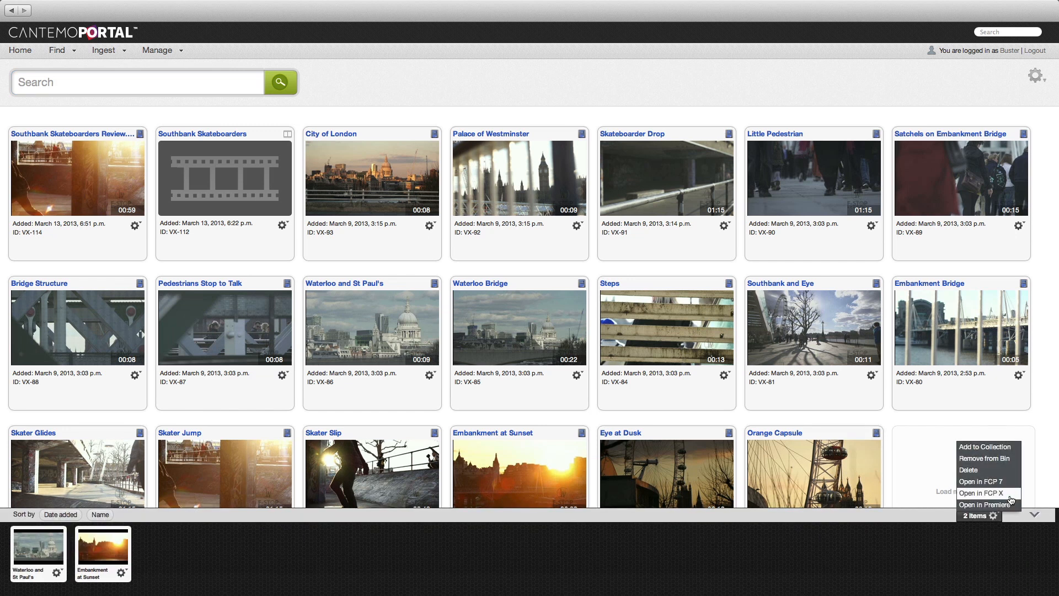
click(980, 492)
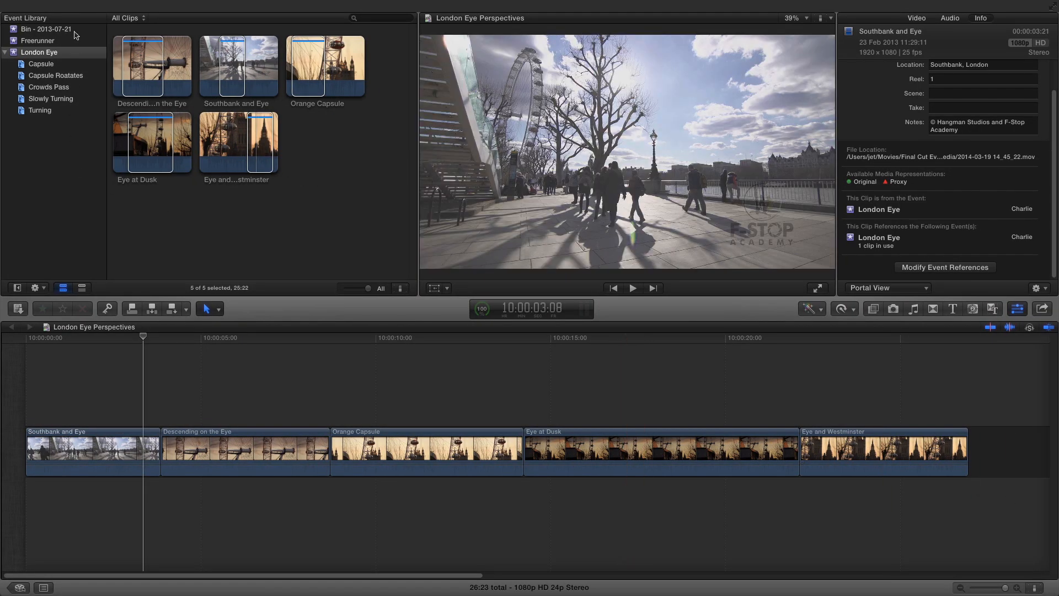
Move the Bin event's two clips into the London Eye event and delete the empty Bin event.
click(46, 29)
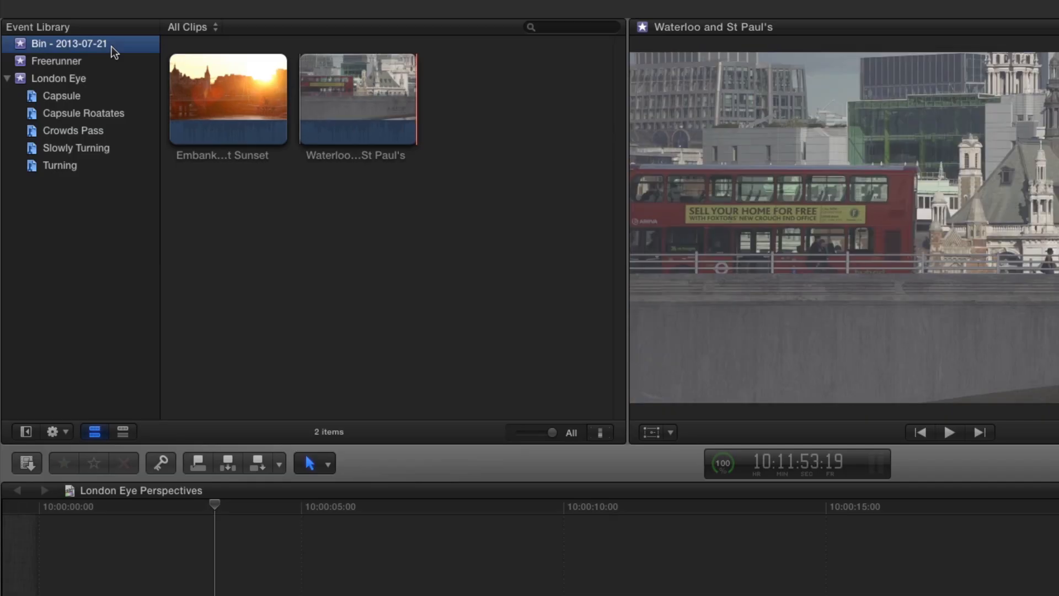
click(227, 99)
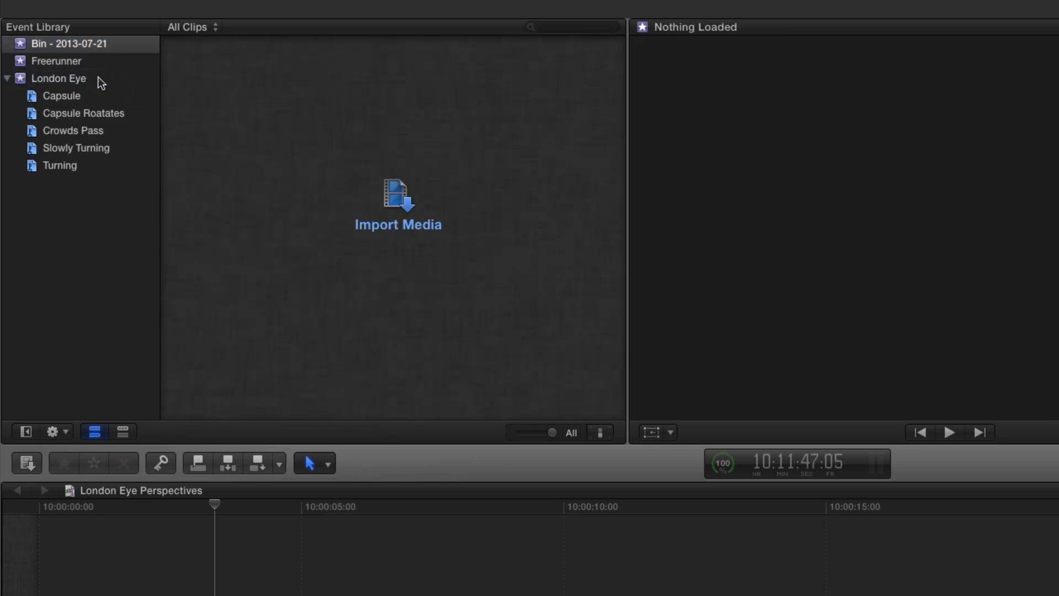
click(58, 78)
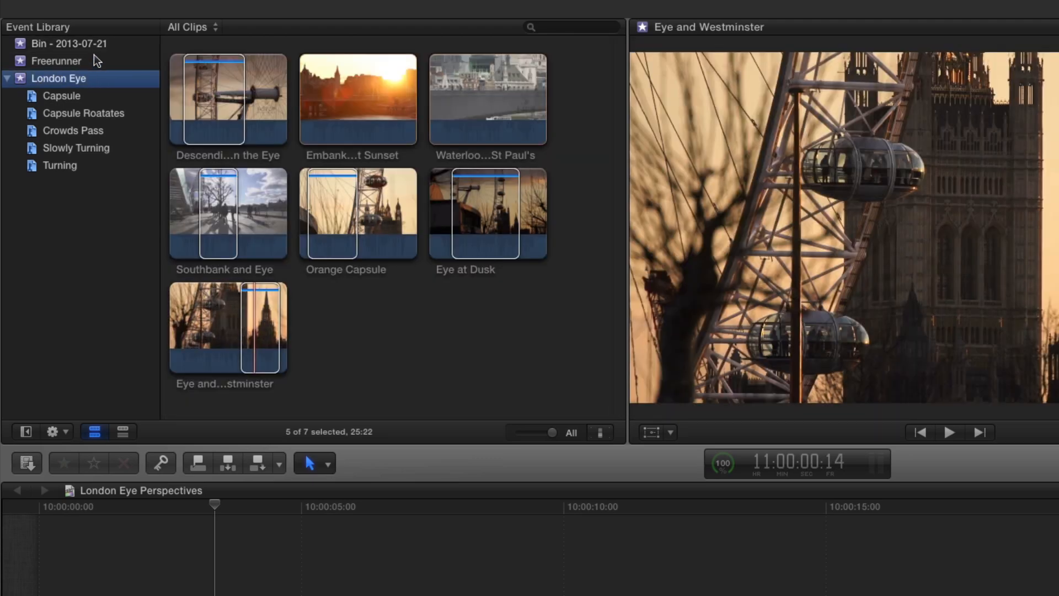
click(70, 43)
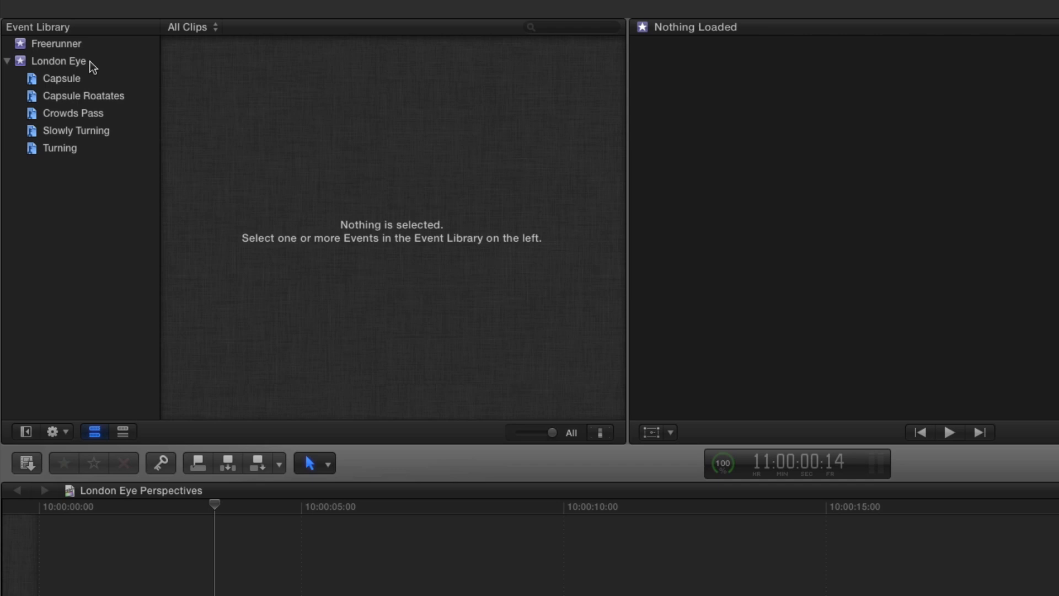
click(58, 61)
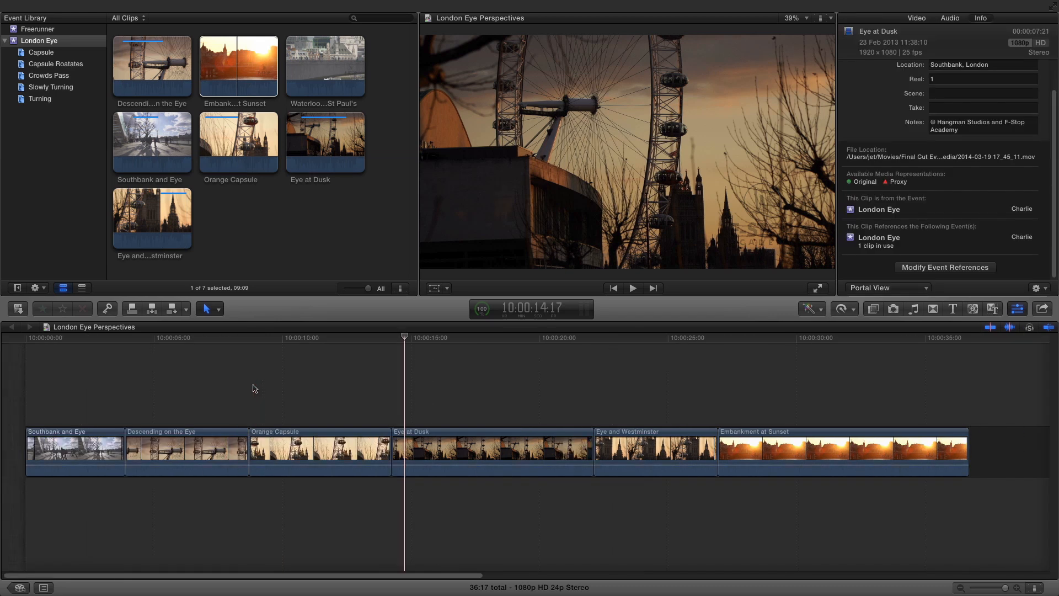
Place the Waterloo and St Paul's clip at the start of the London Eye Perspectives timeline.
click(324, 66)
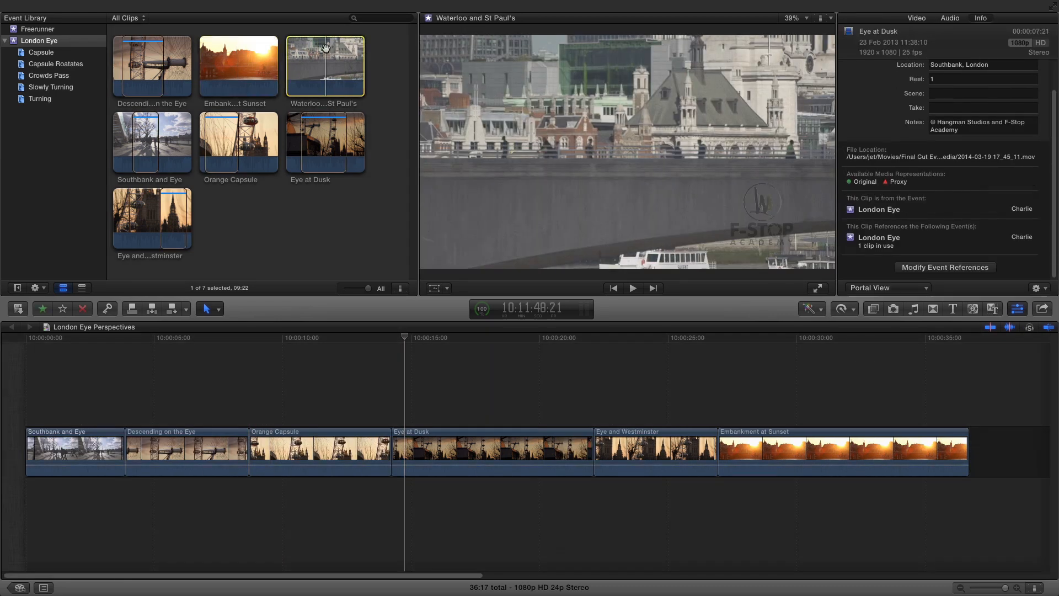
click(401, 337)
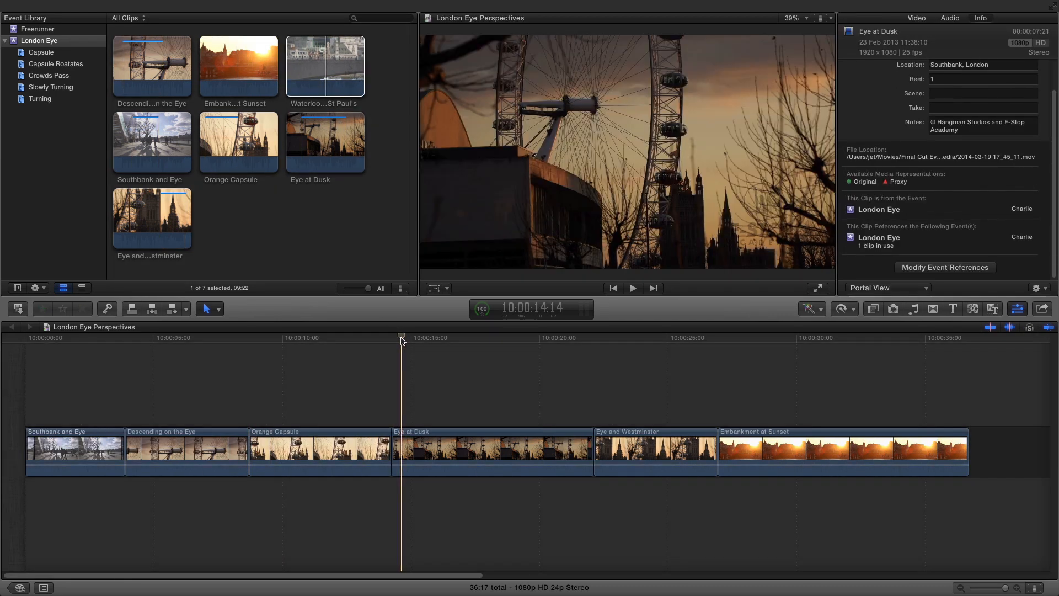
click(289, 338)
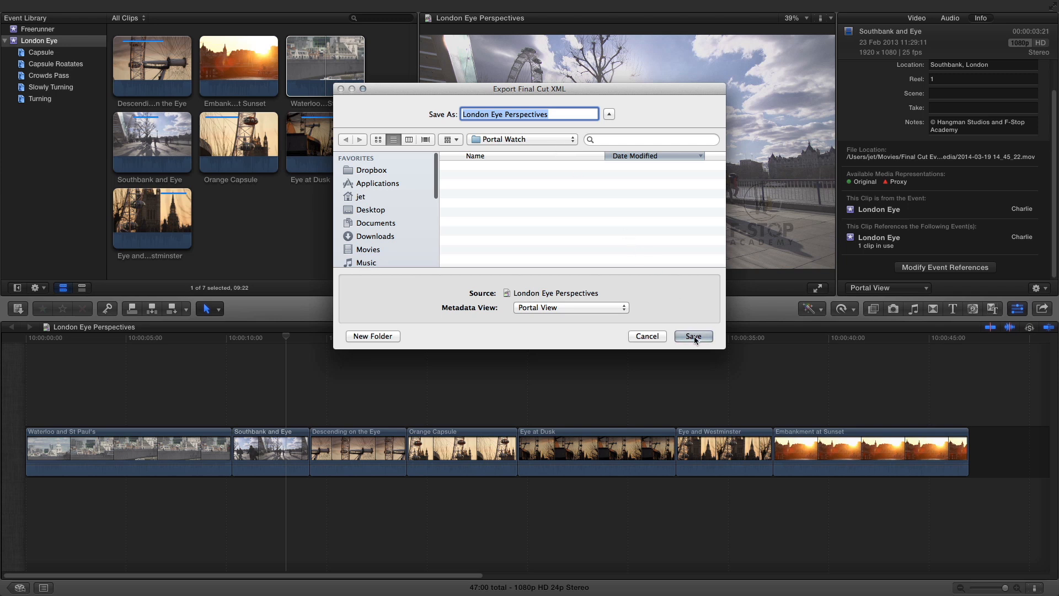
Save the project XML to the watch folder and start adding the project's metadata in Cantemo Agent.
click(693, 336)
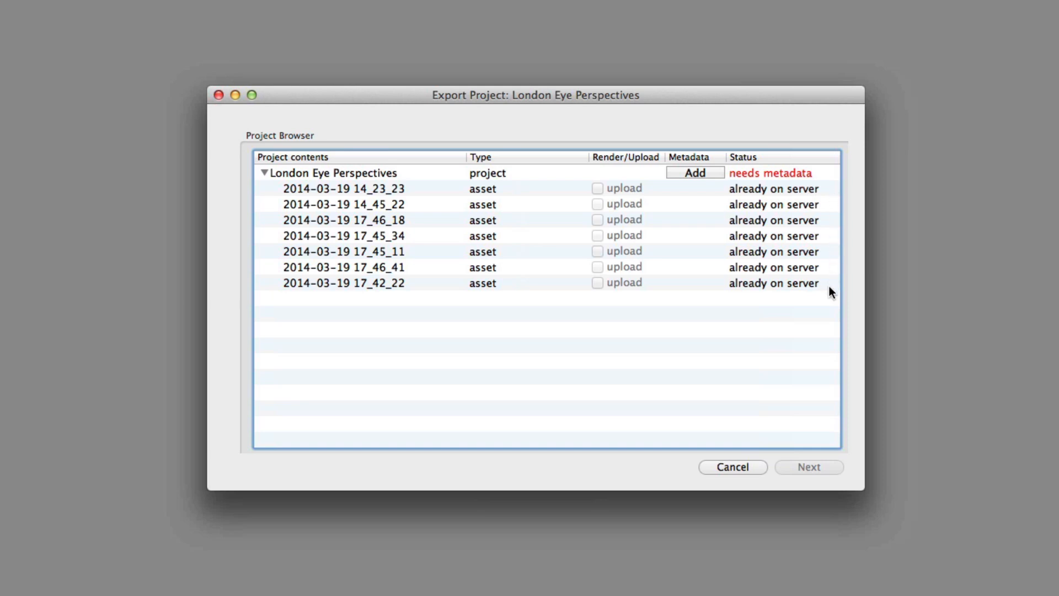
mouse_move(705, 195)
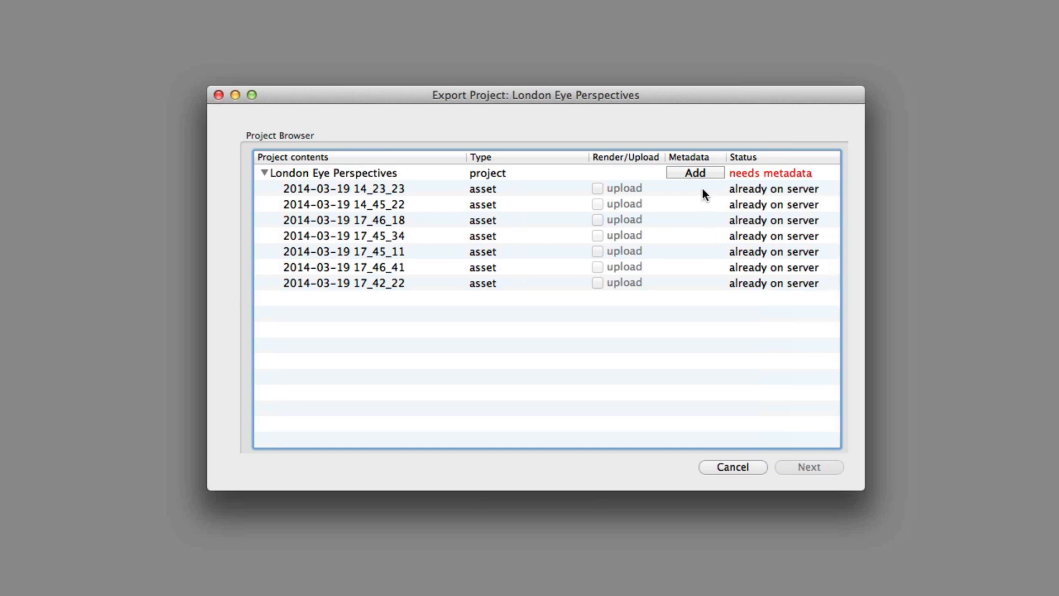
click(334, 173)
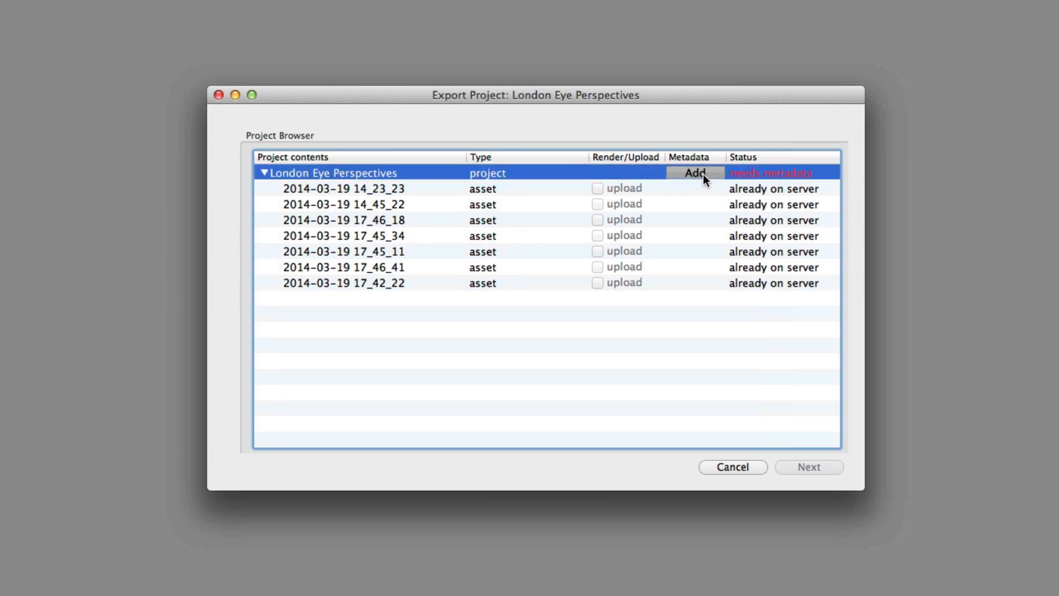
click(694, 173)
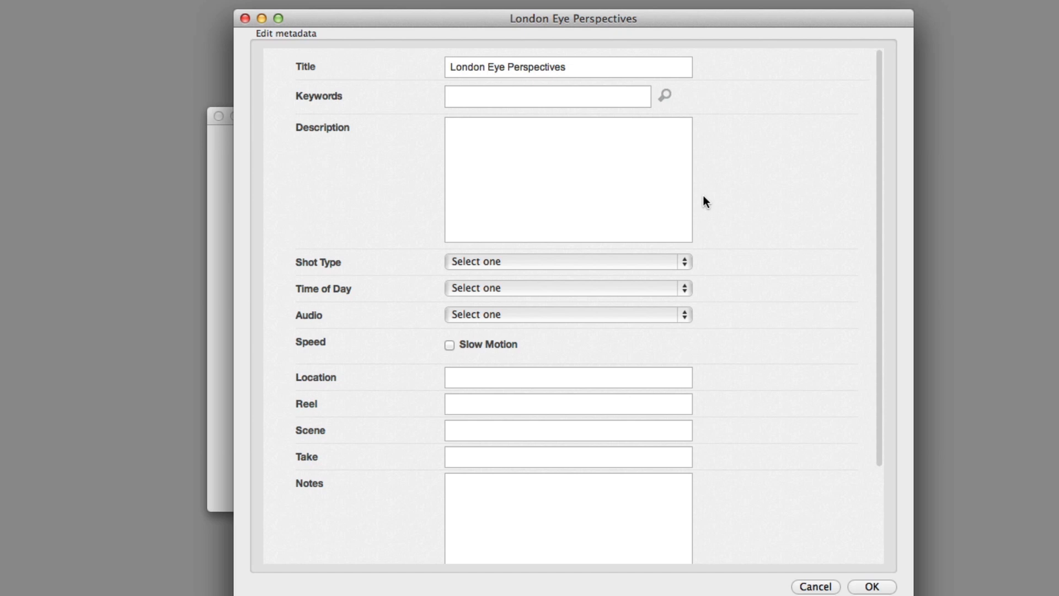
Give the project the keywords London and Southbank and confirm its metadata.
click(547, 96)
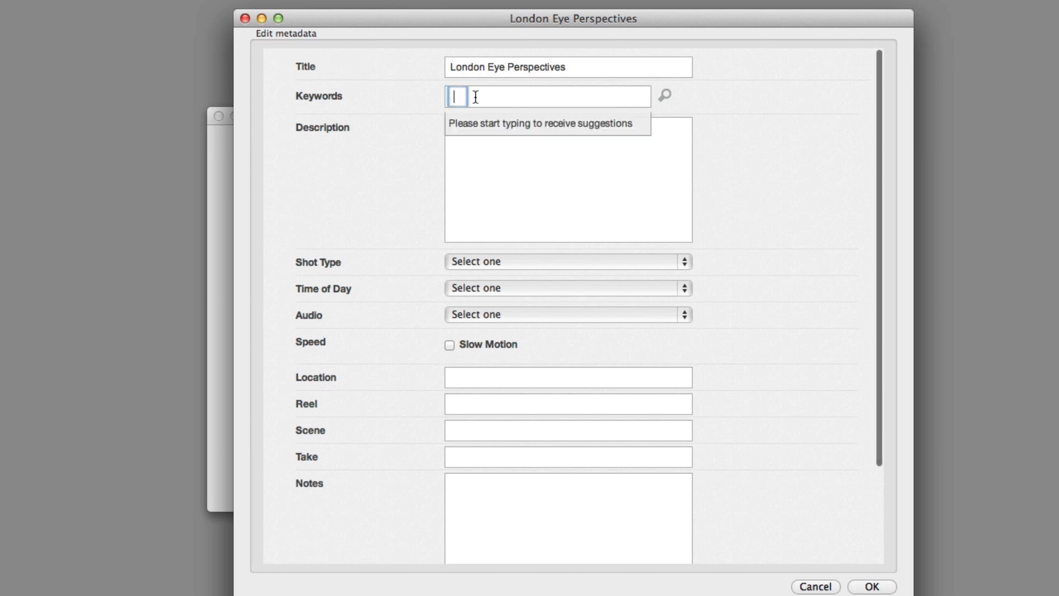
text(London Southbank)
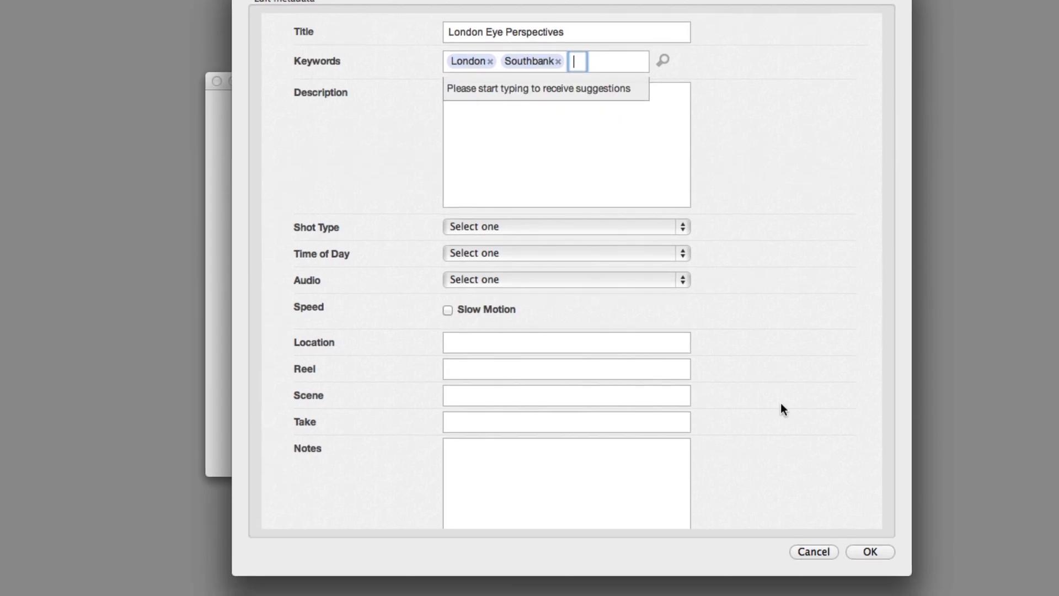
mouse_move(865, 555)
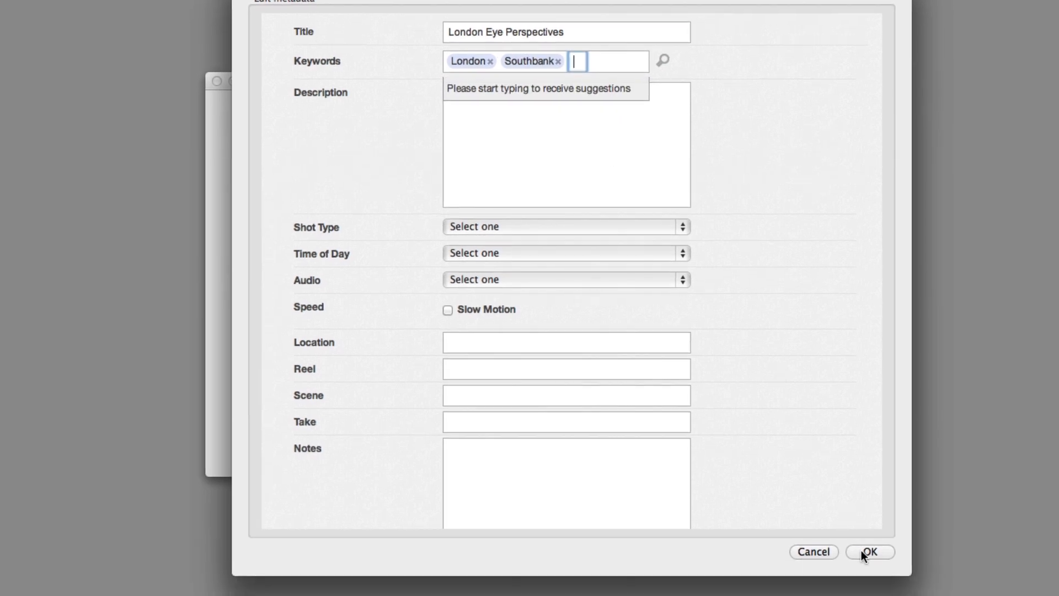
click(869, 552)
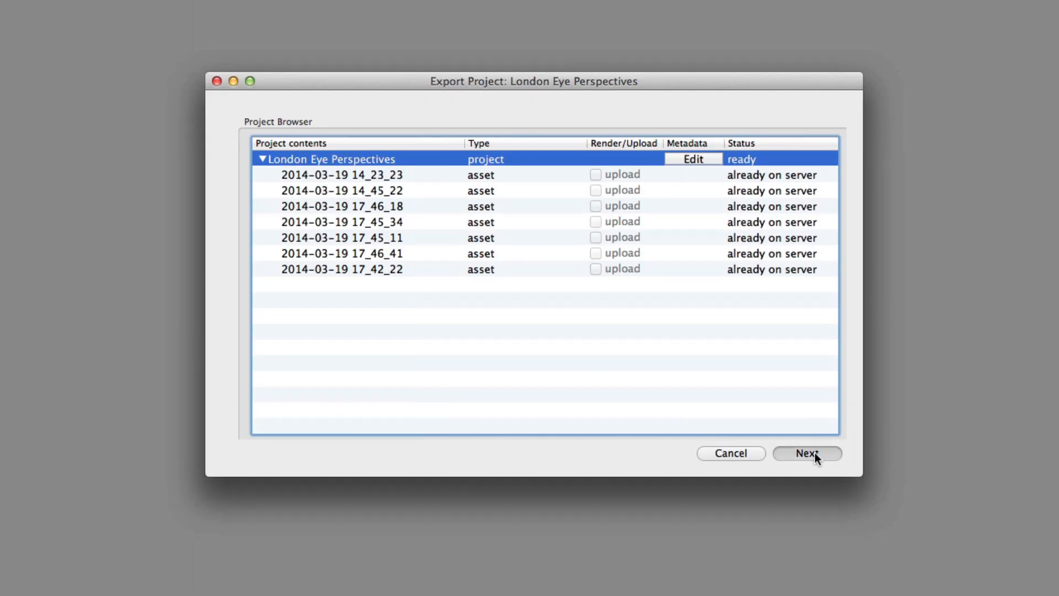
click(806, 453)
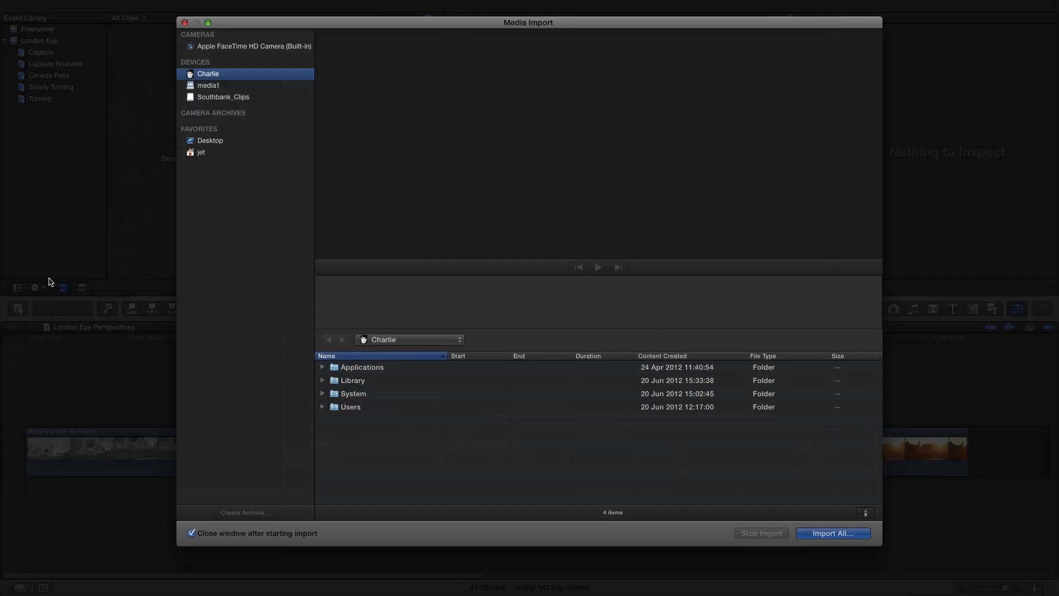
Import both clip files from the Southbank_Clips volume into the London Eye event.
click(222, 97)
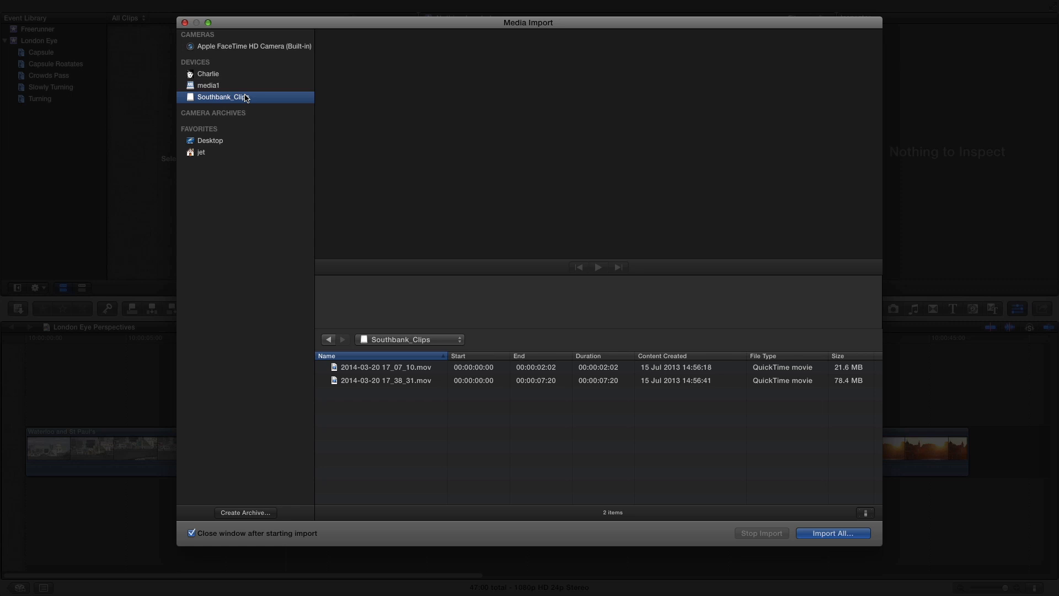
click(385, 367)
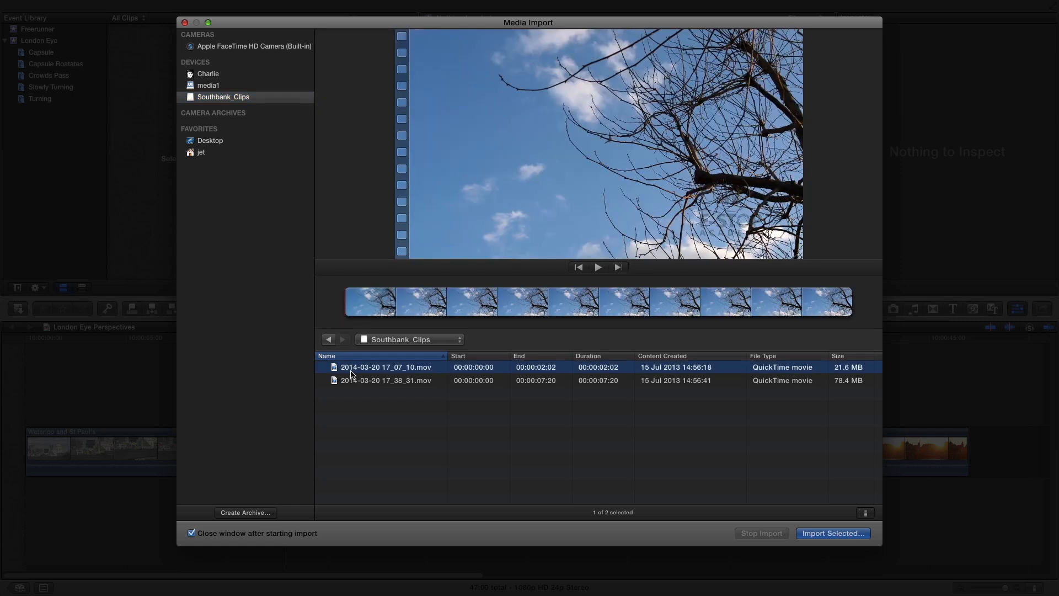
click(386, 380)
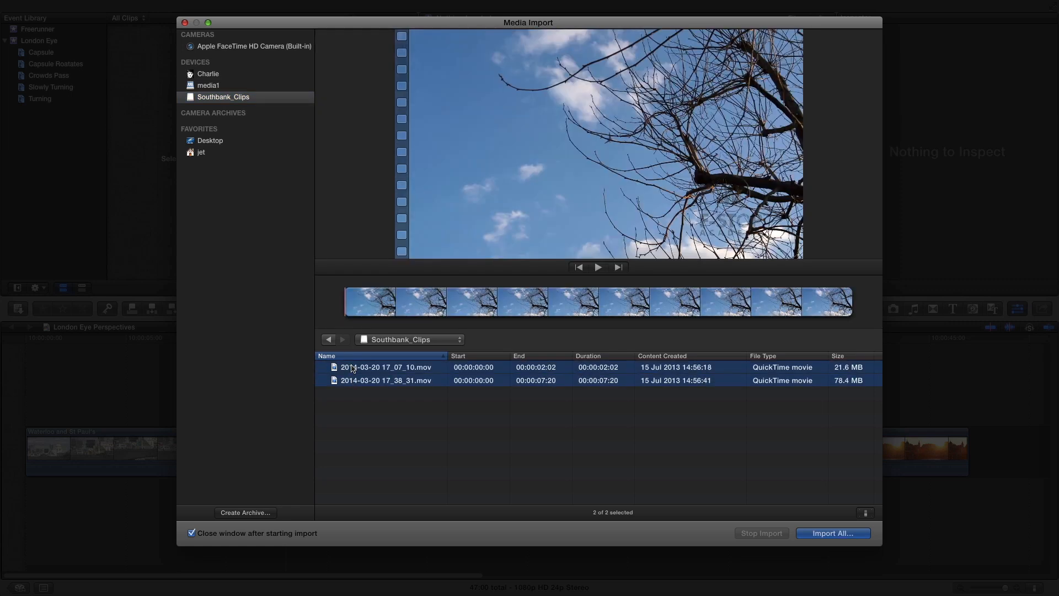
click(832, 533)
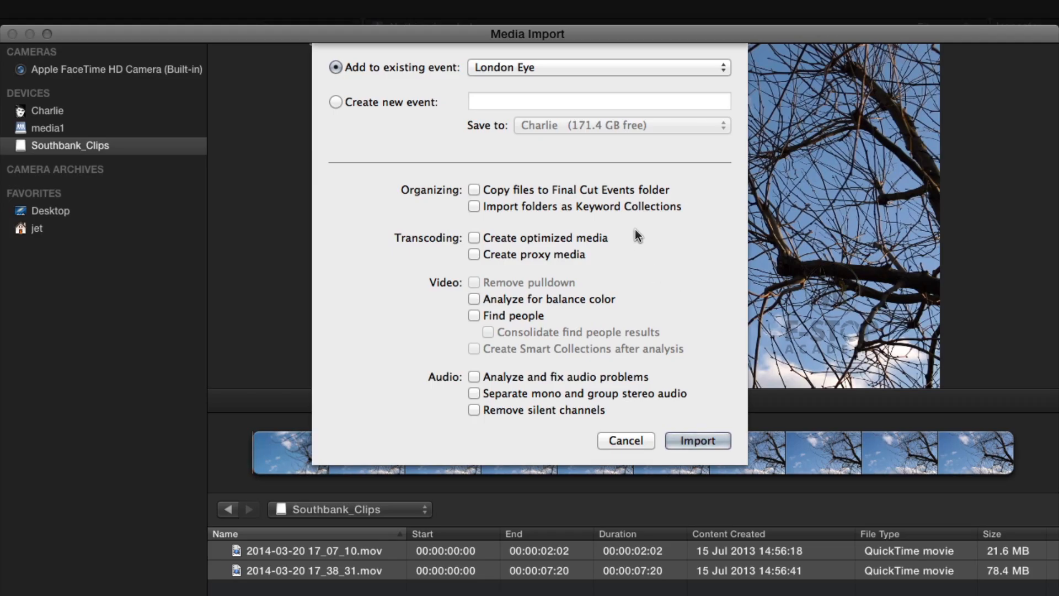
mouse_move(547, 238)
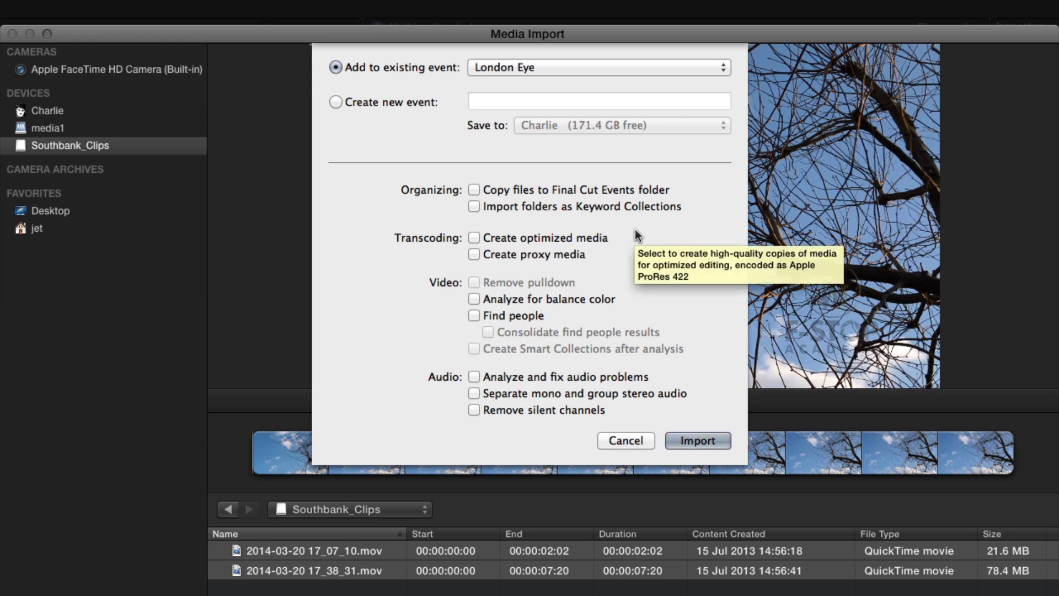
mouse_move(698, 440)
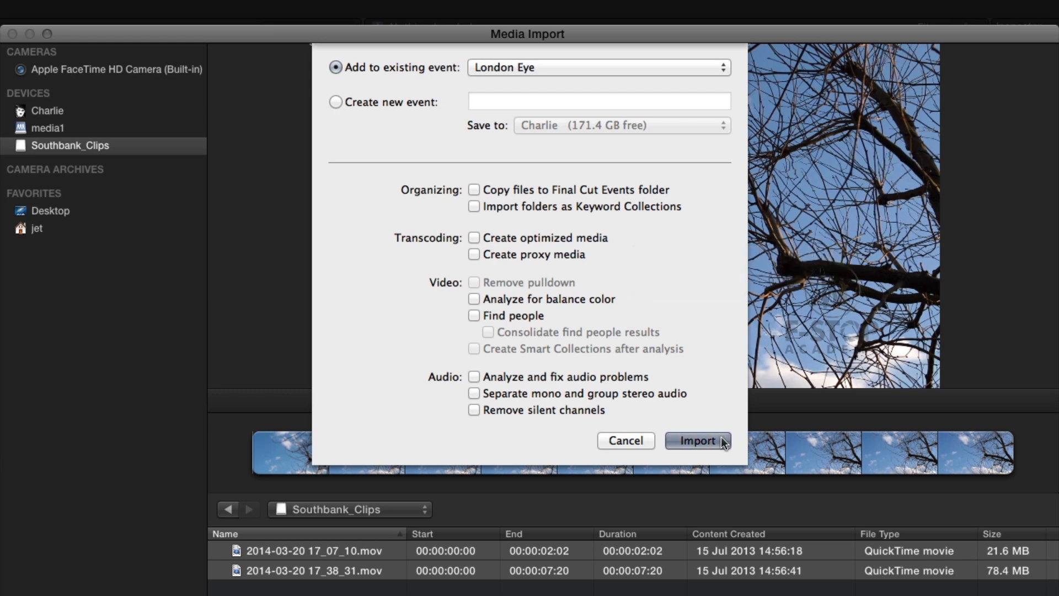
click(697, 440)
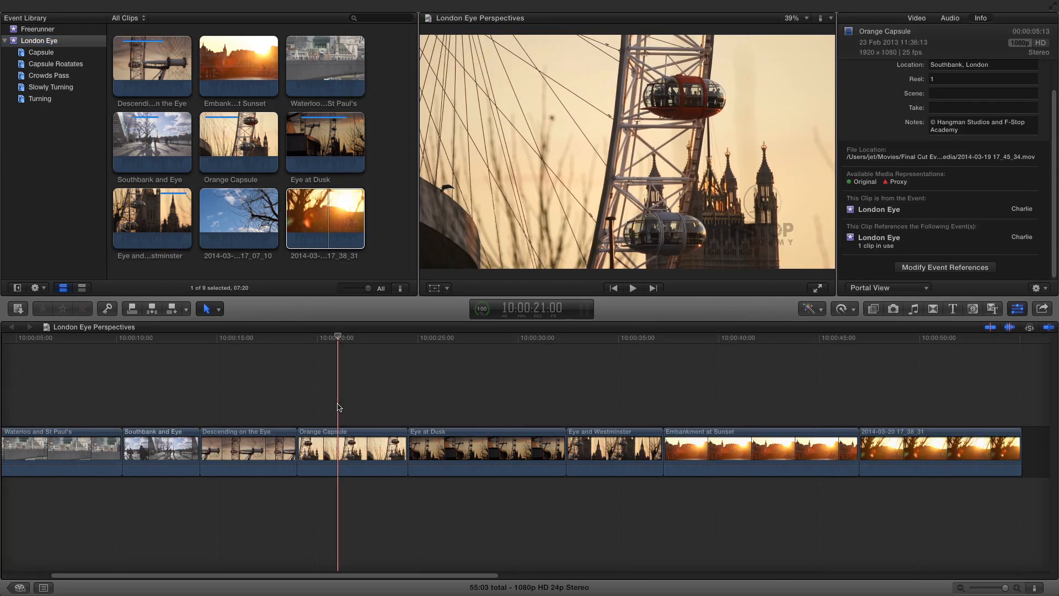
Save the London Eye Perspectives XML export into the Portal Watch folder.
click(238, 217)
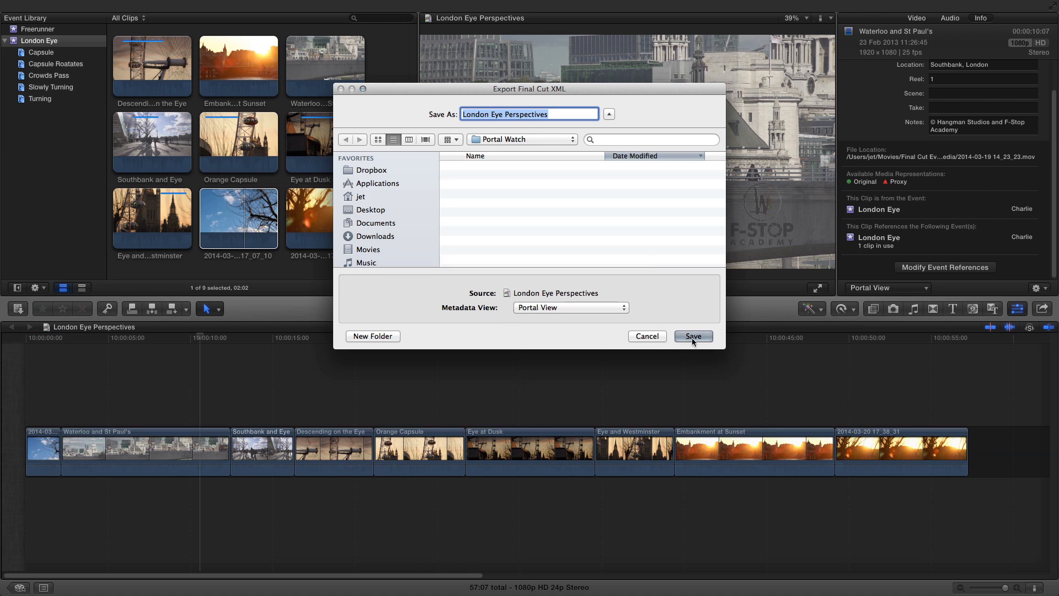
click(692, 337)
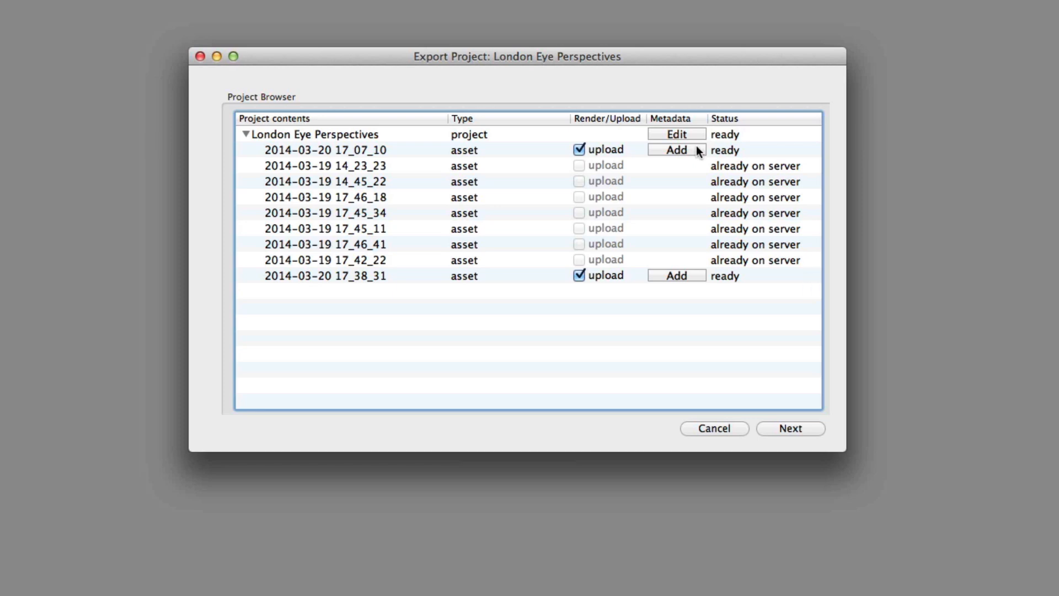
click(675, 148)
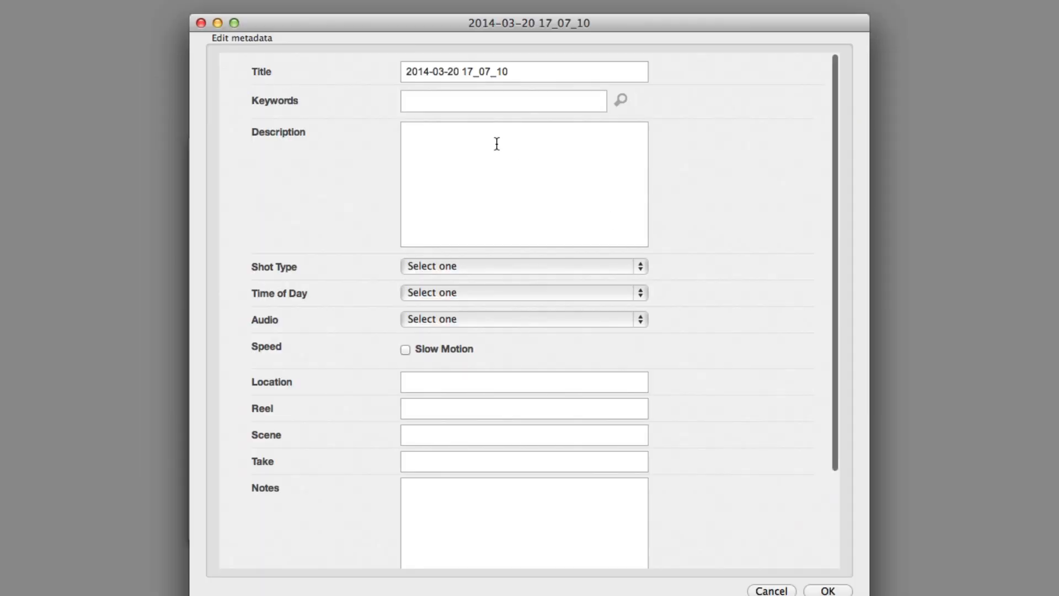
text(London Southbank)
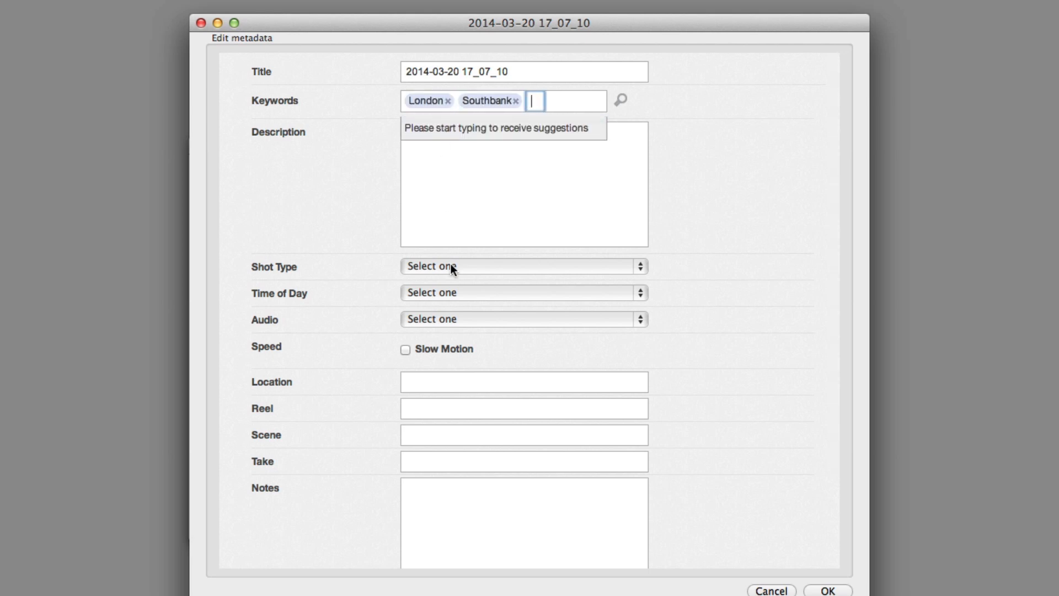
click(523, 266)
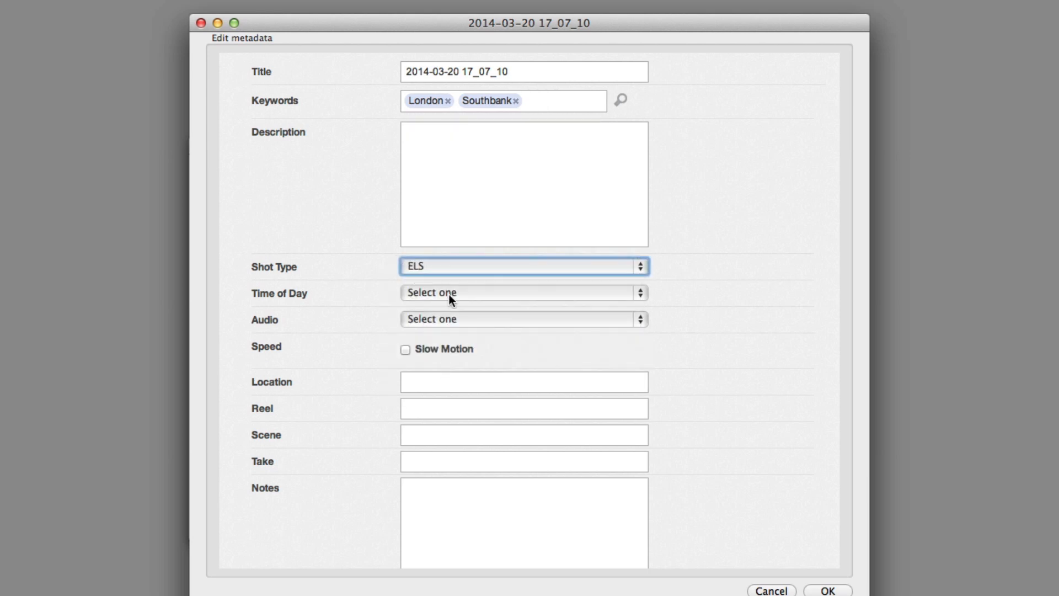
click(522, 318)
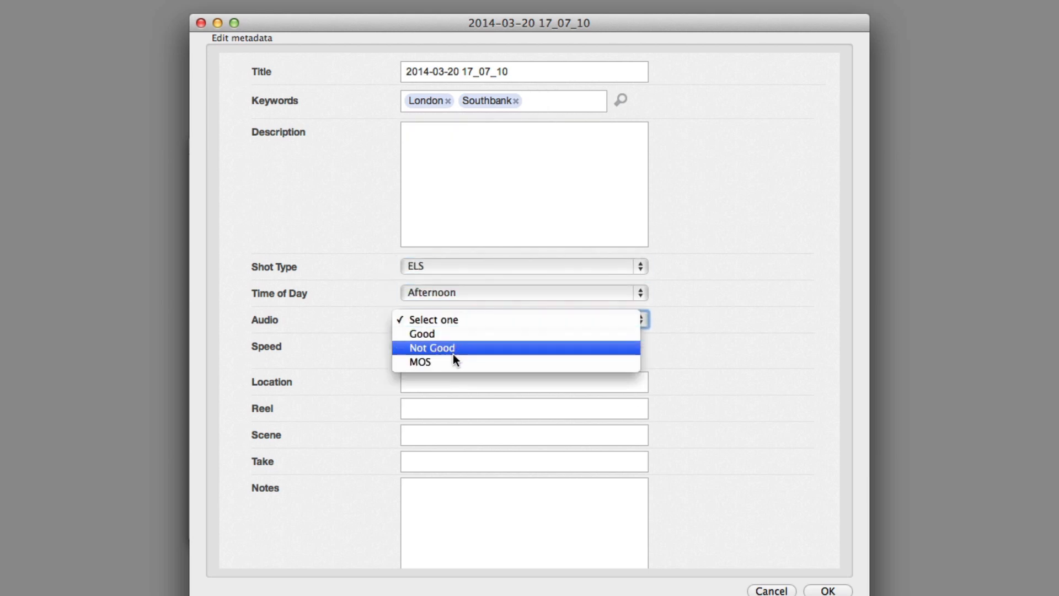
click(419, 362)
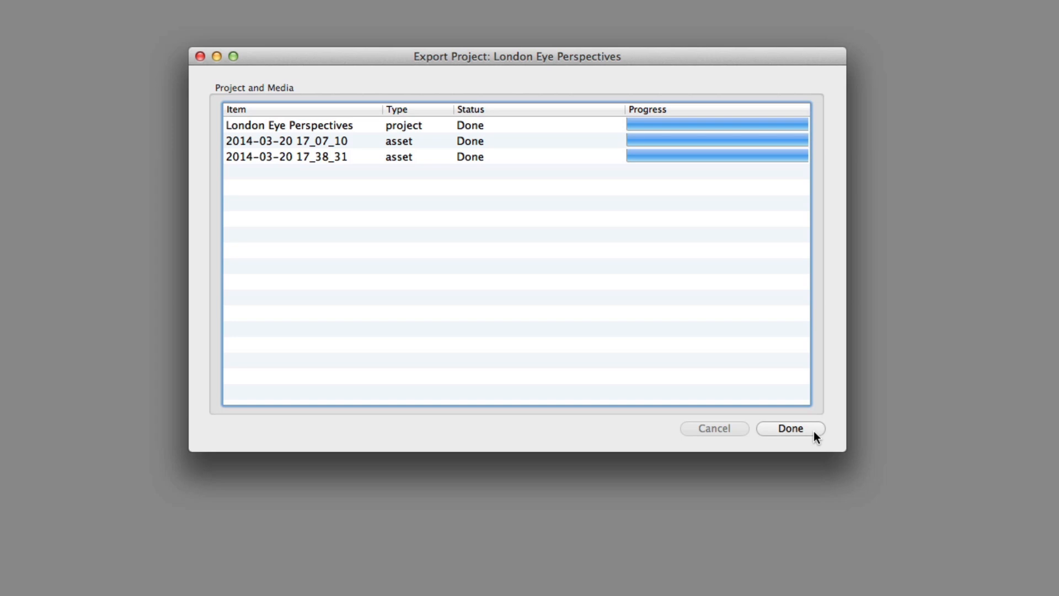
Close the Agent's completed export with Done to return to the Portal home page.
click(790, 428)
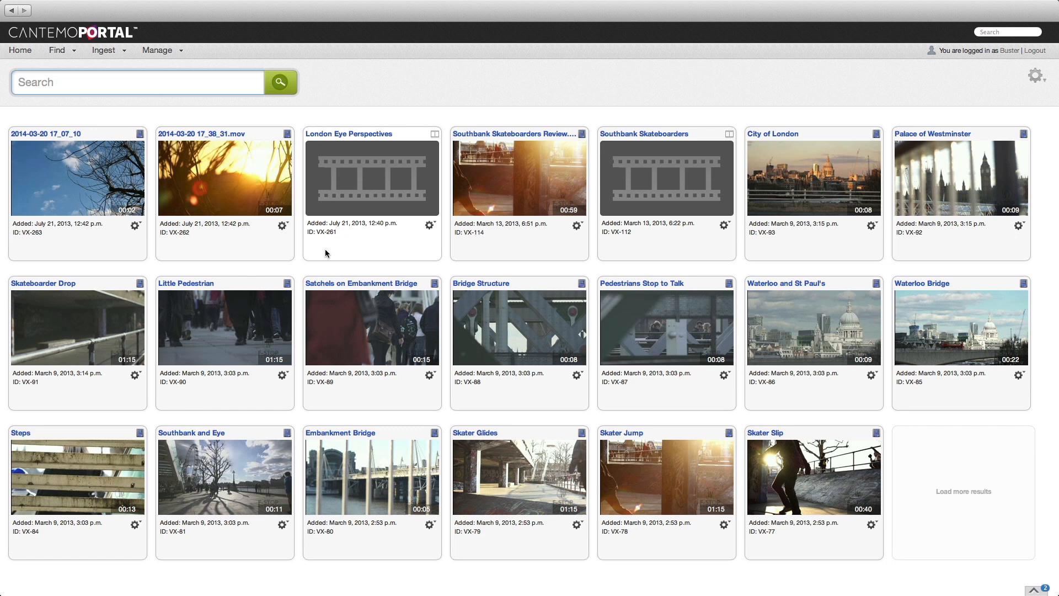
mouse_move(1037, 61)
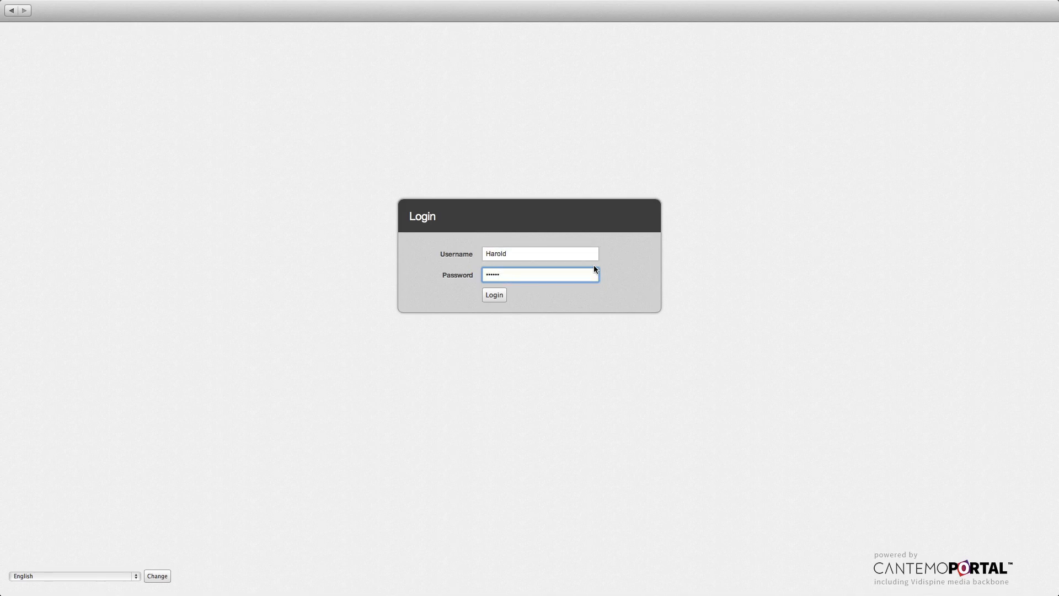
Log in as the second user and choose Open in FCP X from the project's gear menu.
click(494, 295)
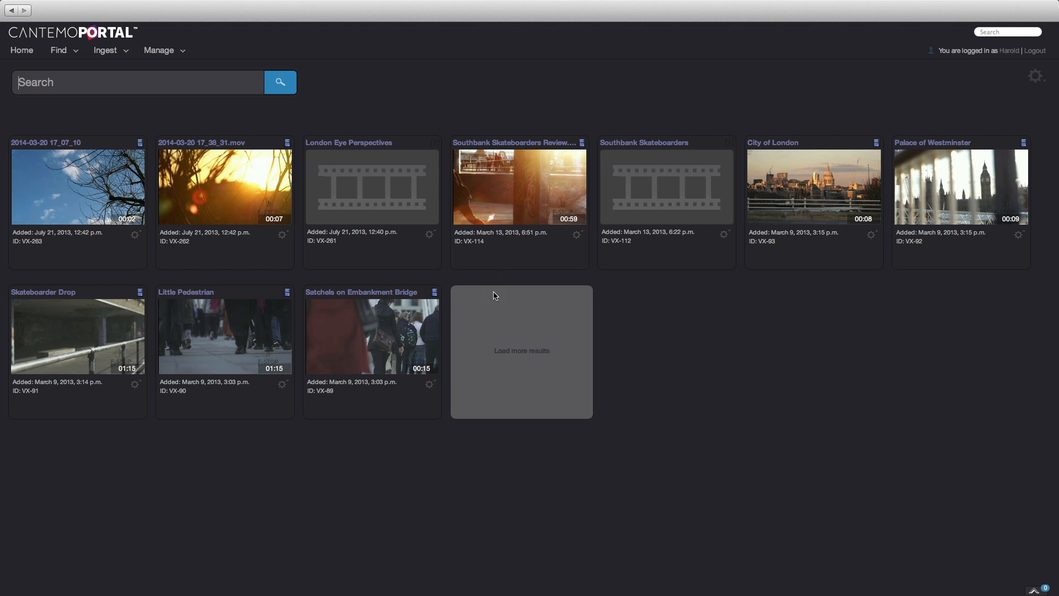
mouse_move(460, 274)
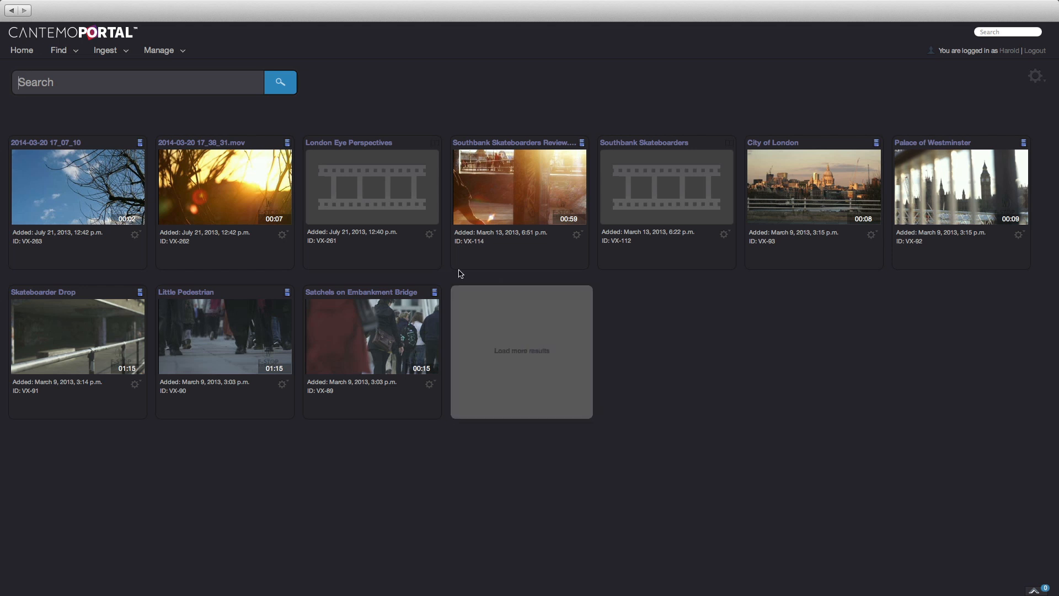
click(431, 234)
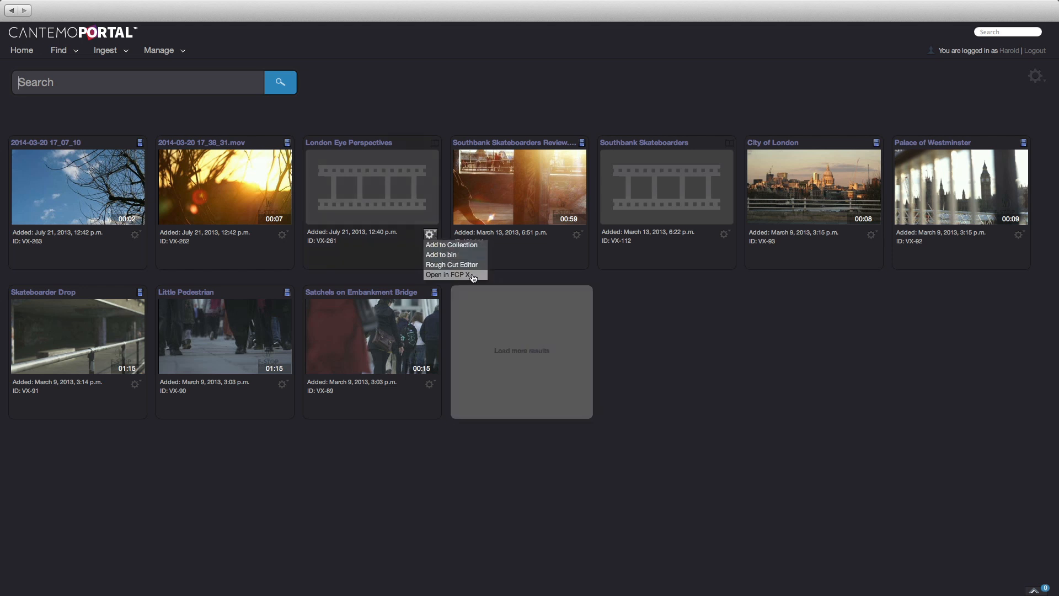
click(449, 274)
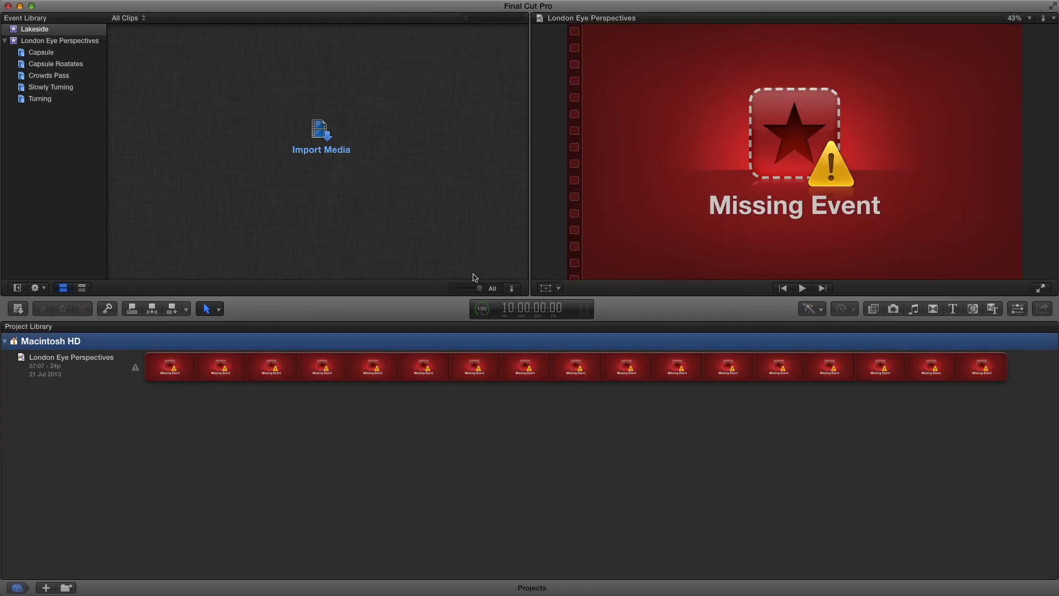
Browse the event's Capsule and Crowds Pass keyword collections, then select the project with its missing event.
click(60, 41)
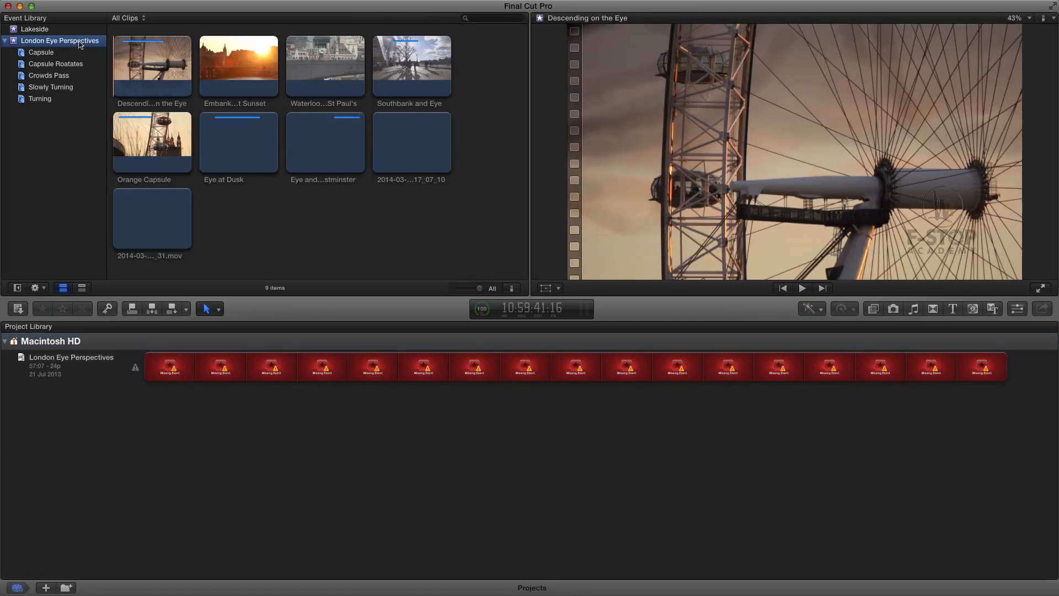
click(40, 52)
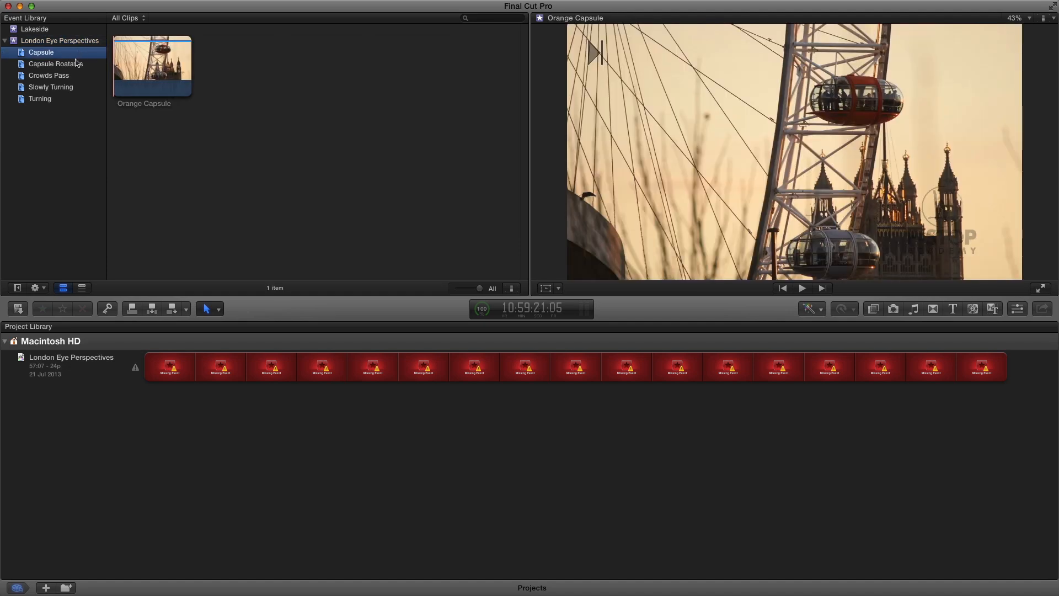
click(49, 75)
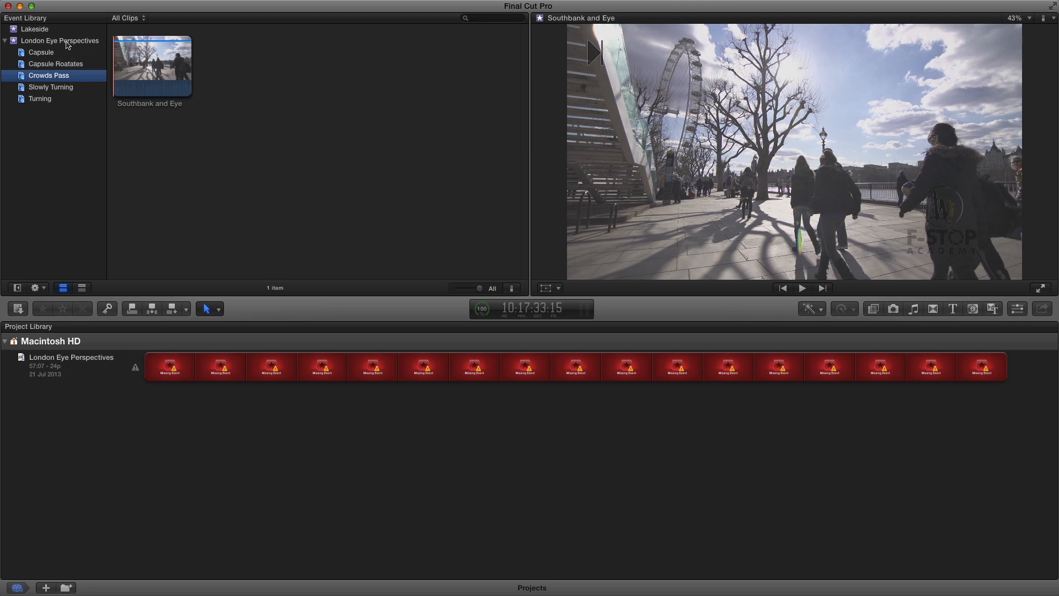
click(59, 41)
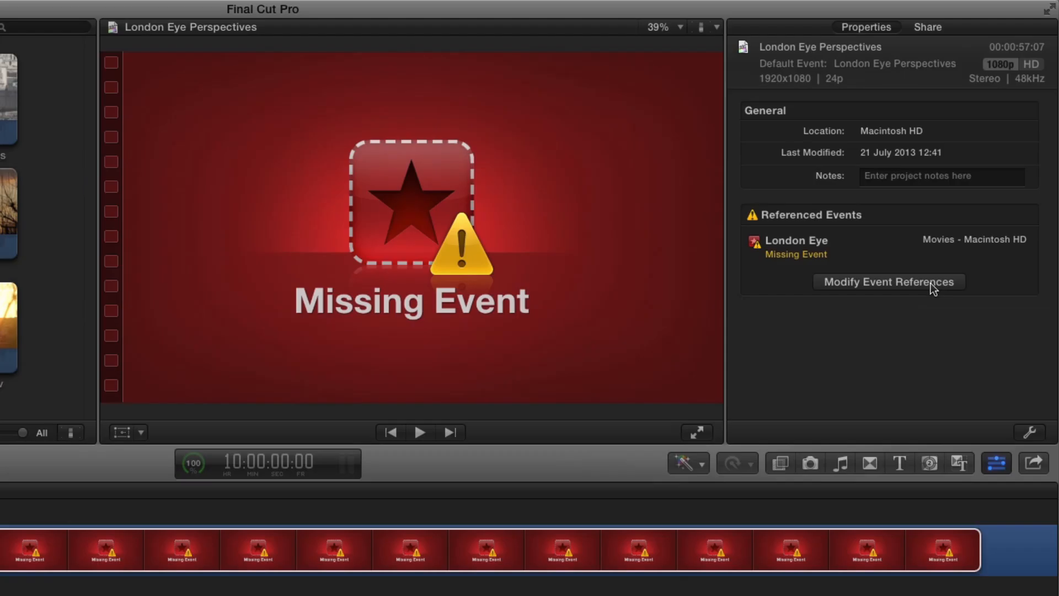
Modify Event References to the London Eye Perspectives event and scrub near the end of Embankment at Sunset.
click(888, 281)
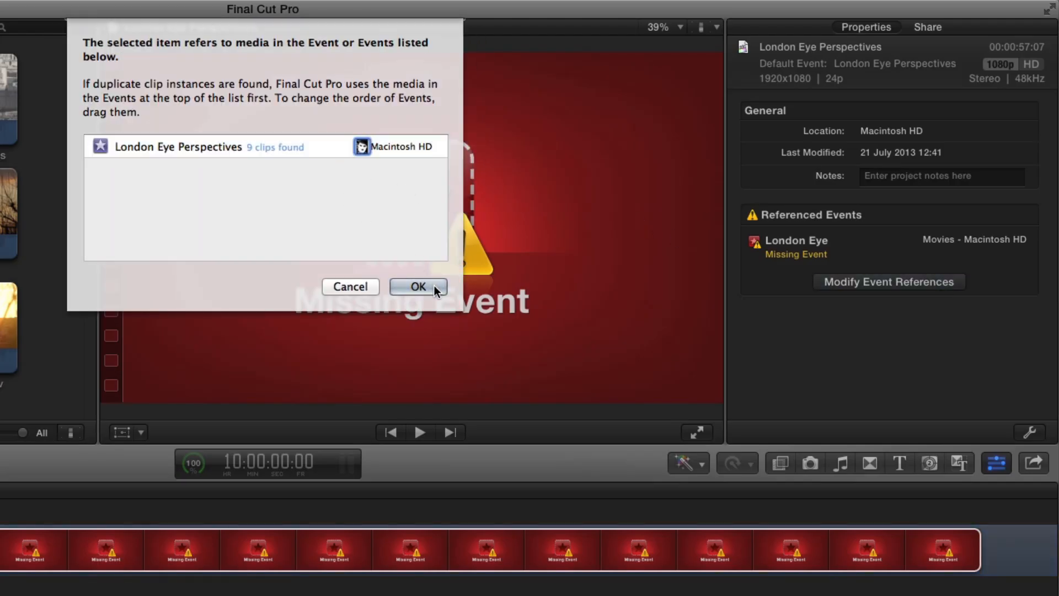
click(417, 287)
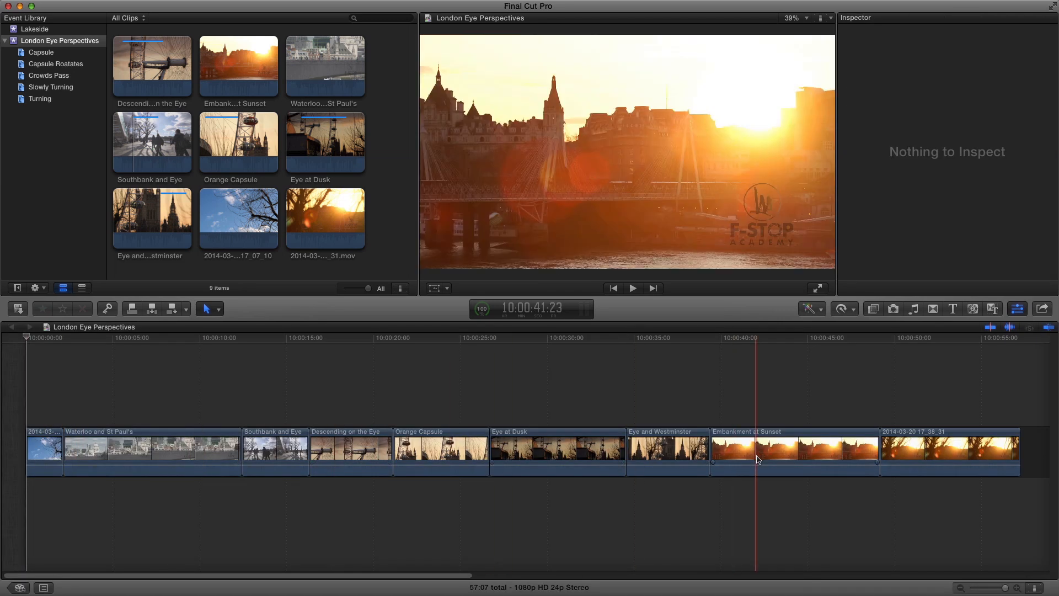
click(869, 461)
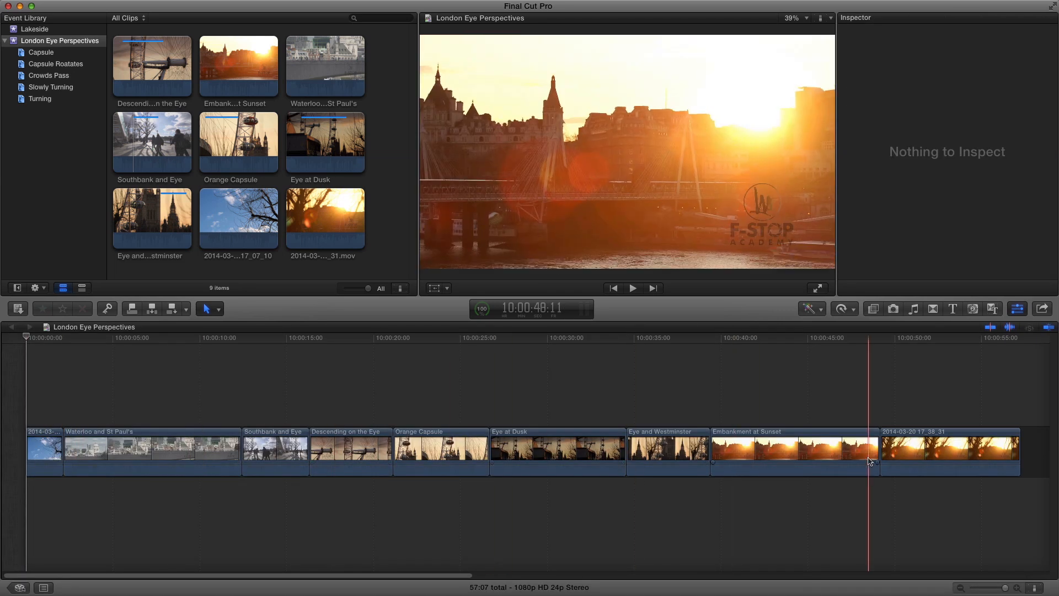